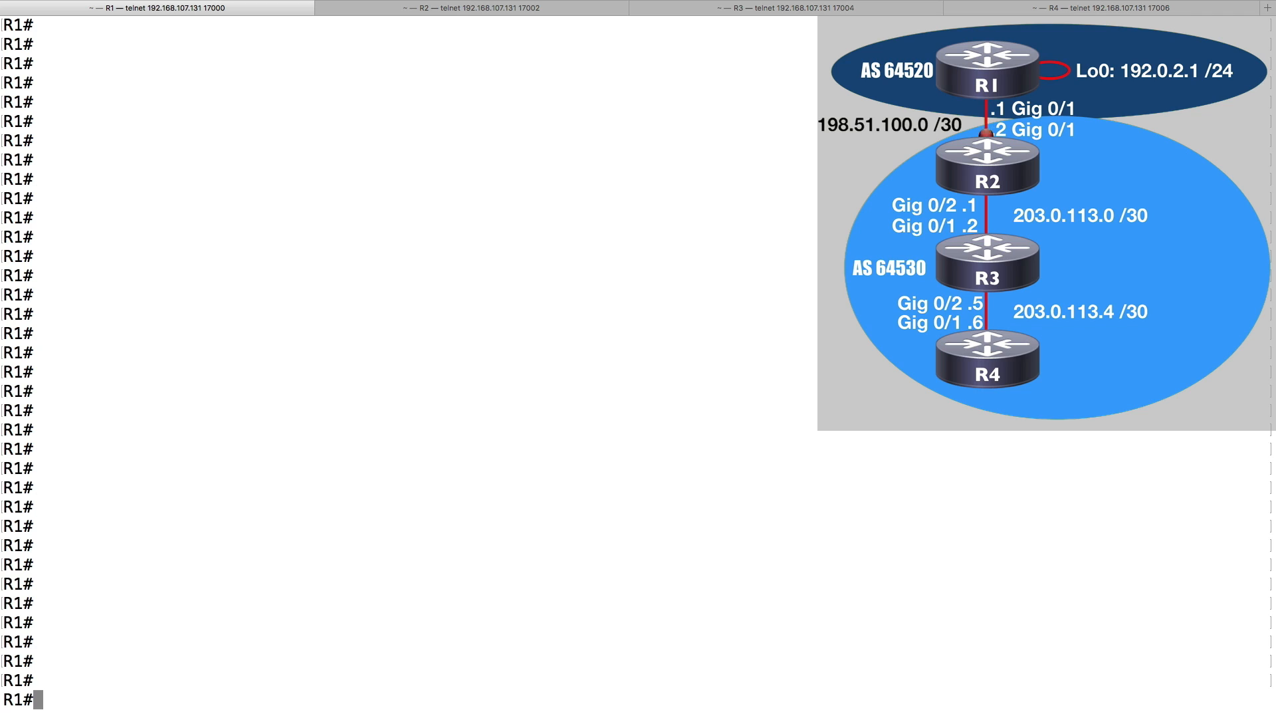
Run 'show run | s router bgp' on R1 to list its AS 64520 BGP configuration.
text(s)
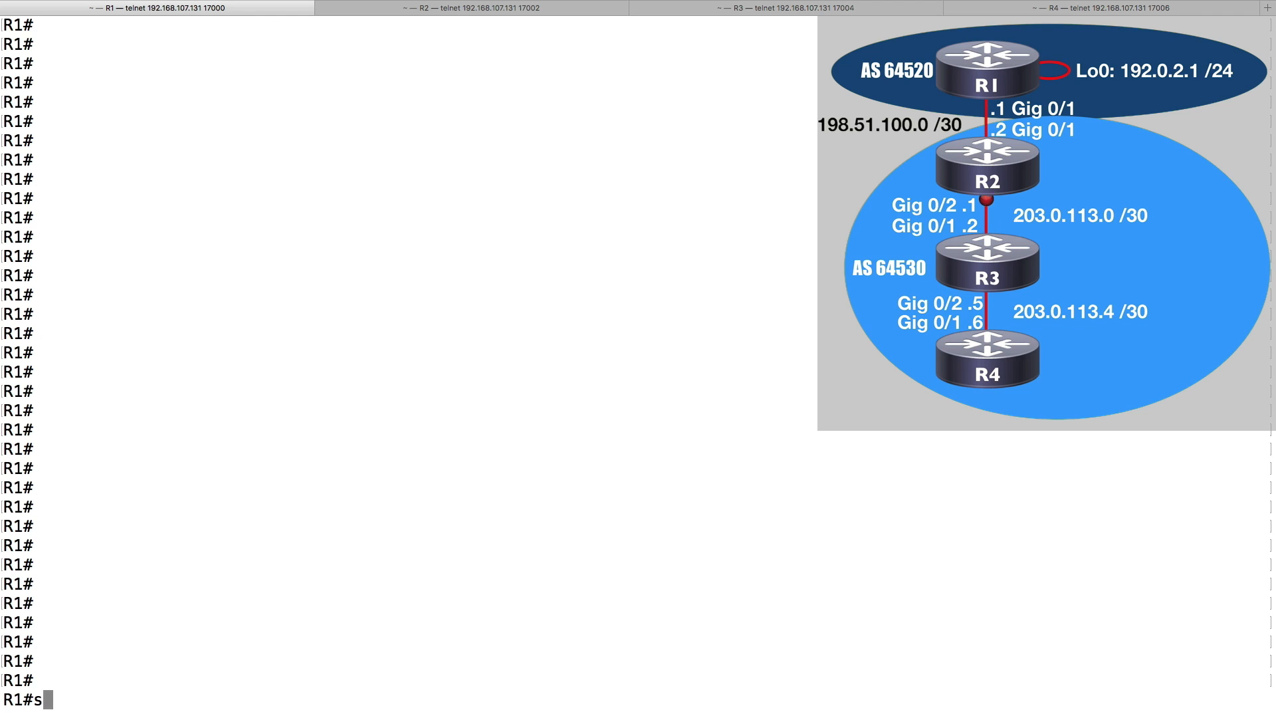
text(how run |)
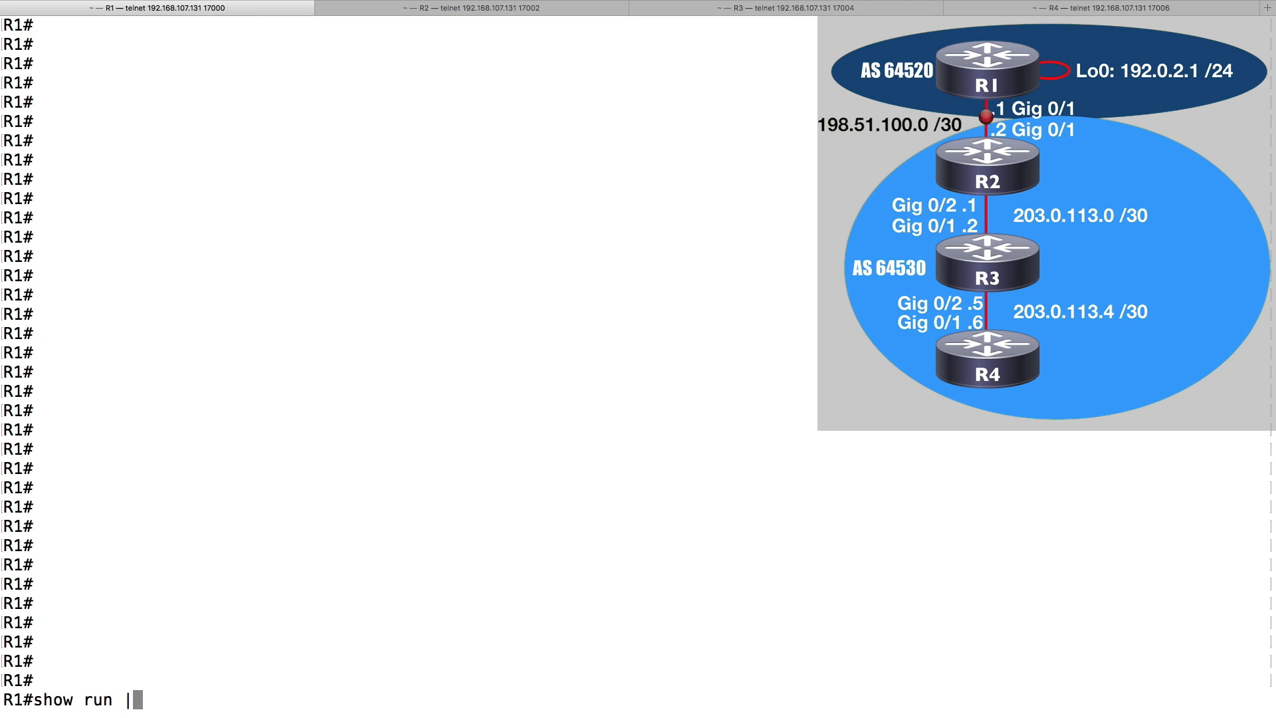
text(s router bgp)
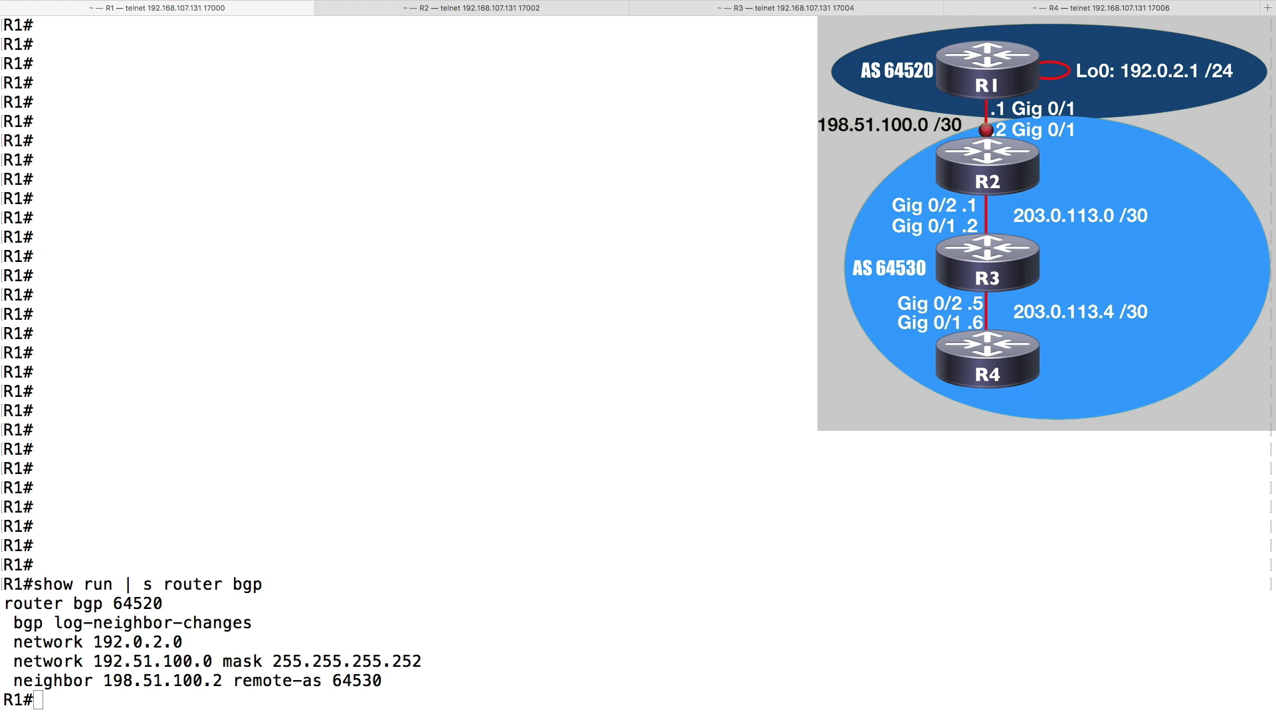
Switch to R2 and run 'show run | s router bgp' to list its AS 64530 configuration.
click(472, 8)
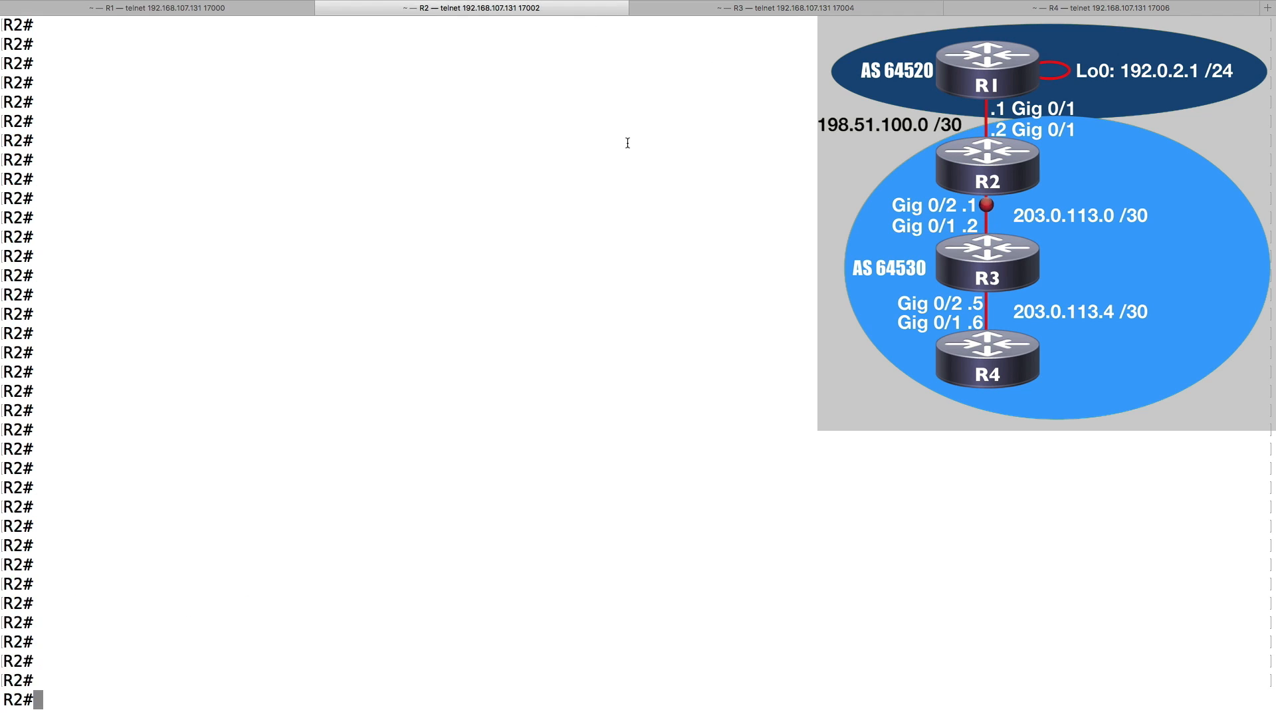
text(show)
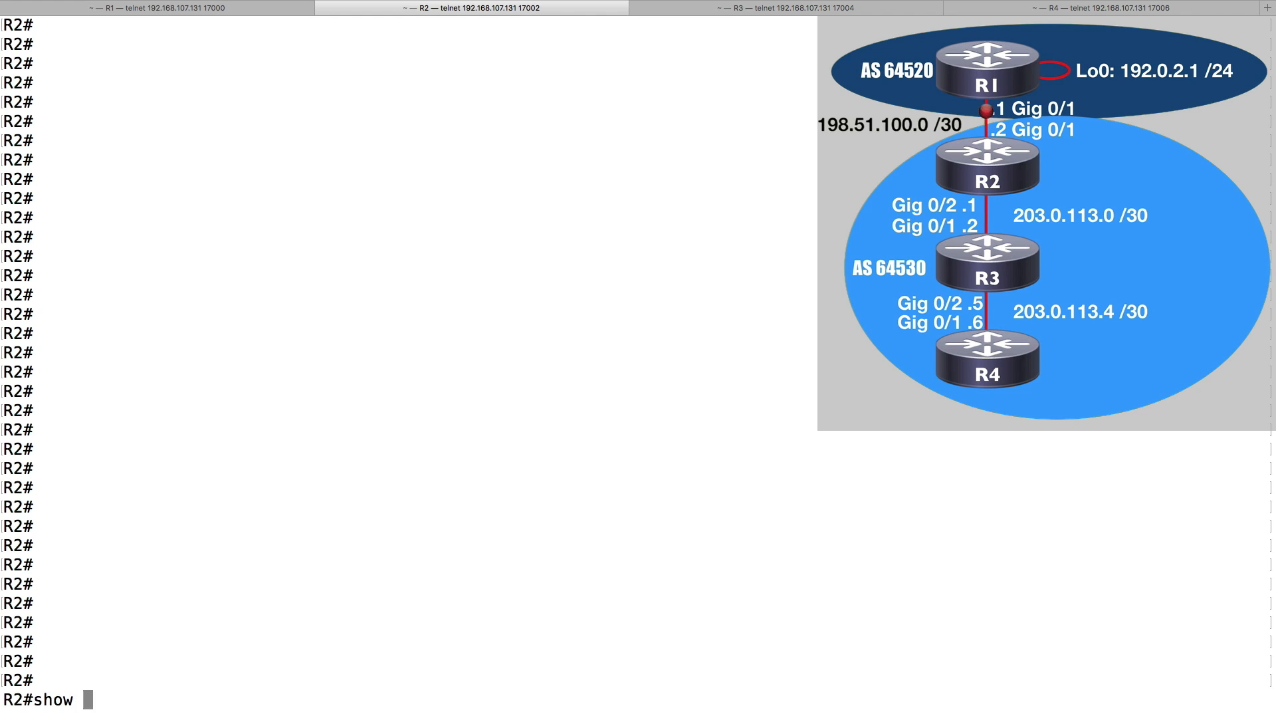
text(run |)
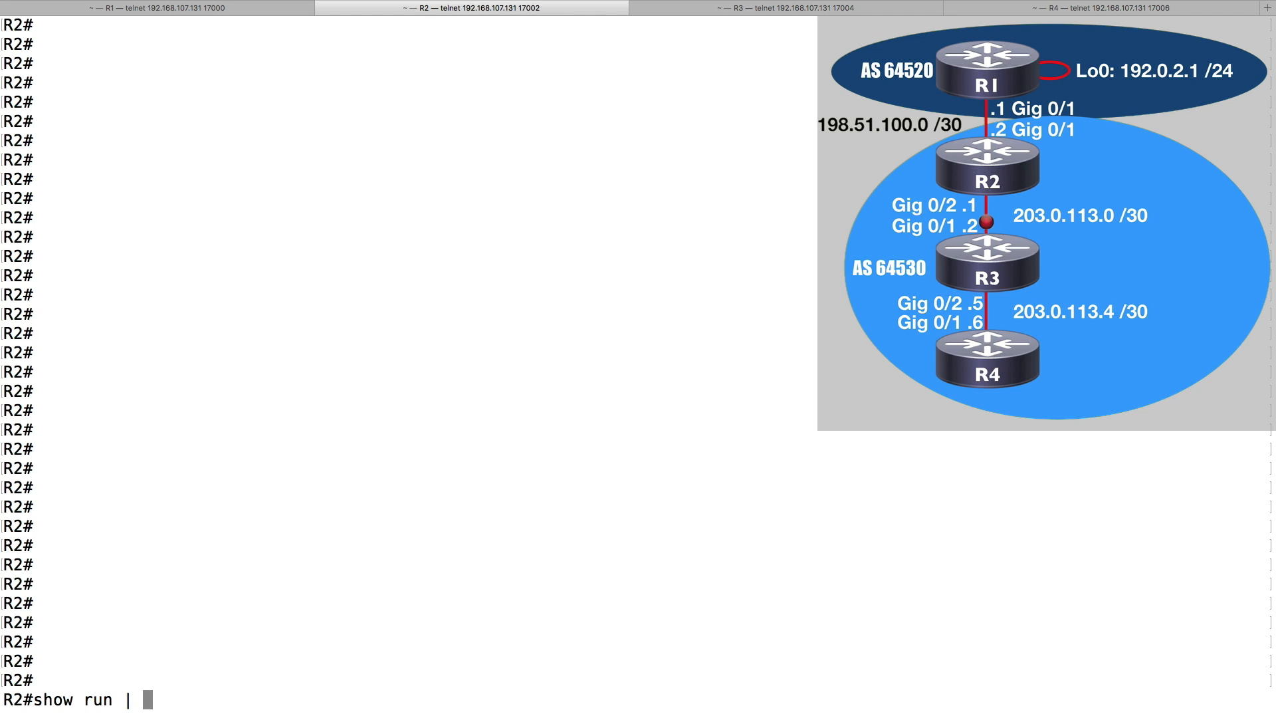
text(s router bgp)
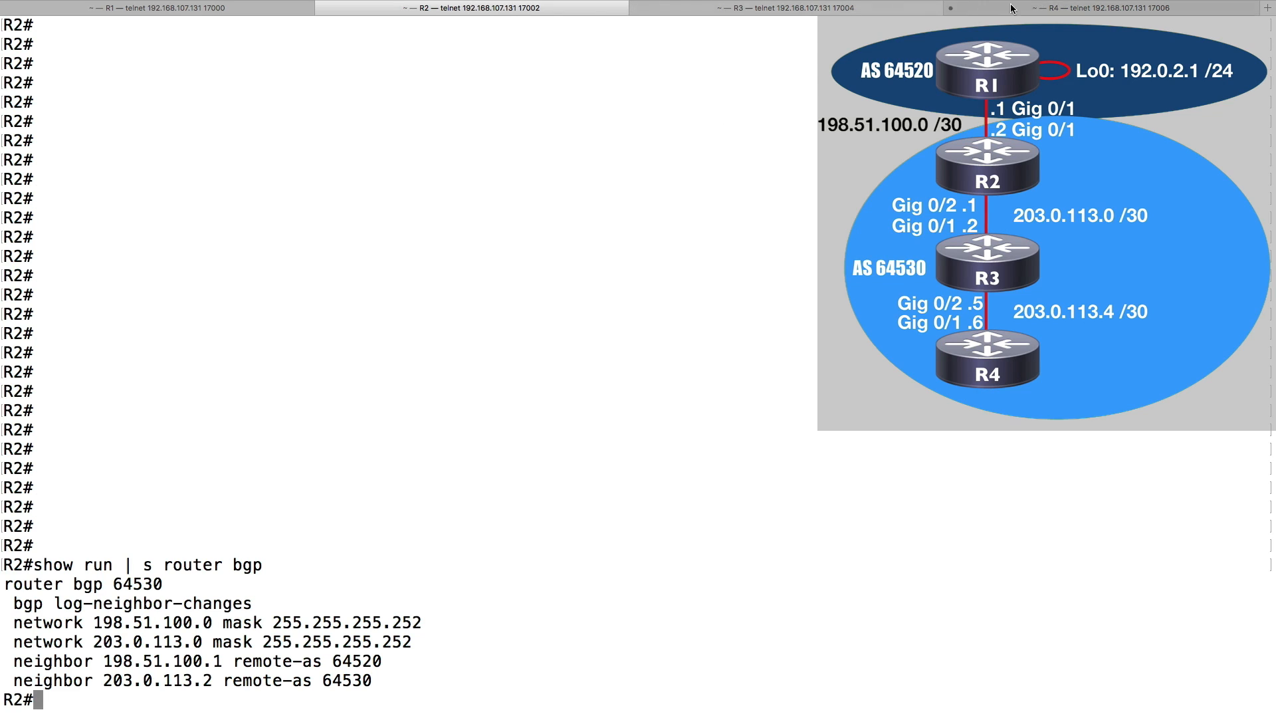
Switch to R3 and run 'show run | s router bgp' to show neighbors 203.0.113.1 and 203.0.113.6.
click(781, 7)
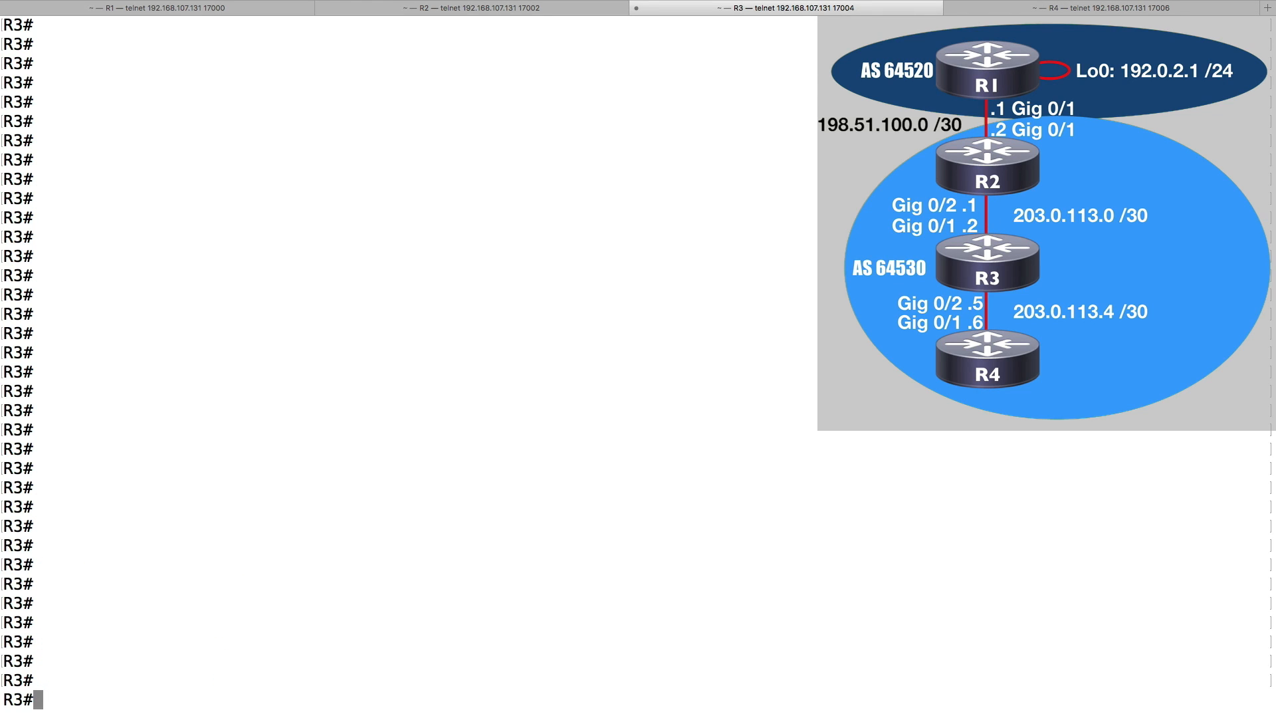
text(show run |)
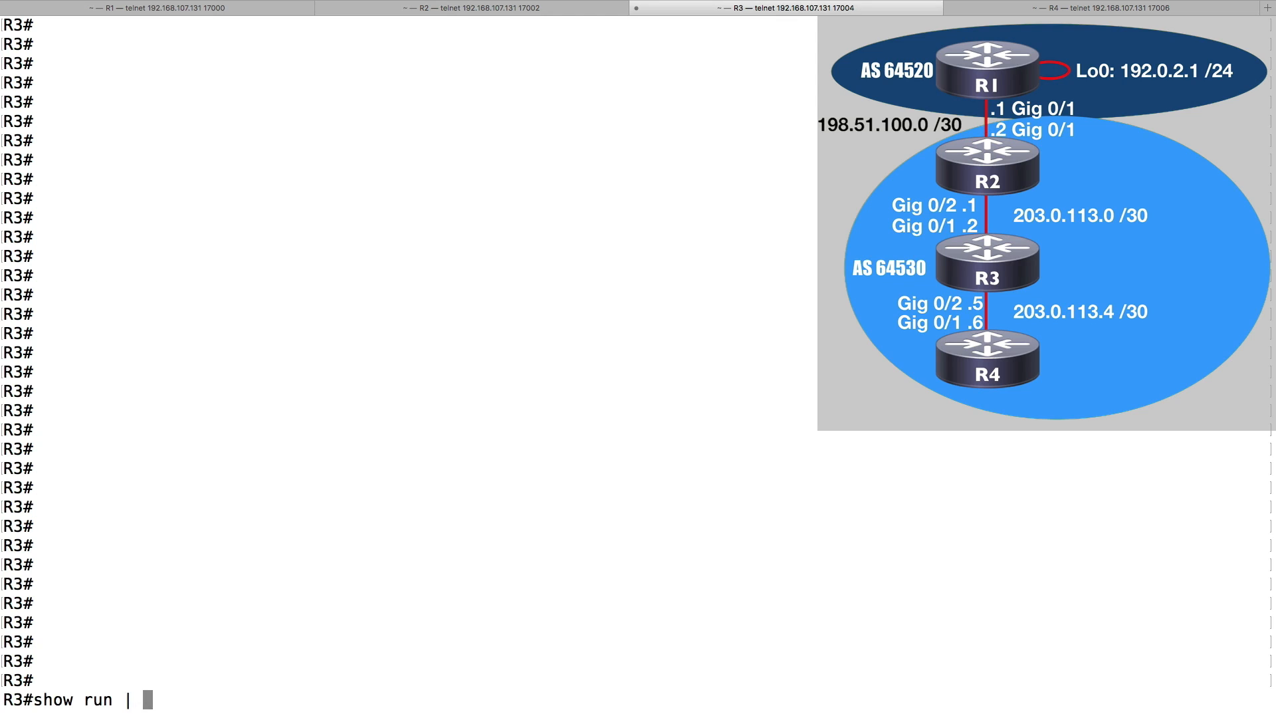
text(s router bgp)
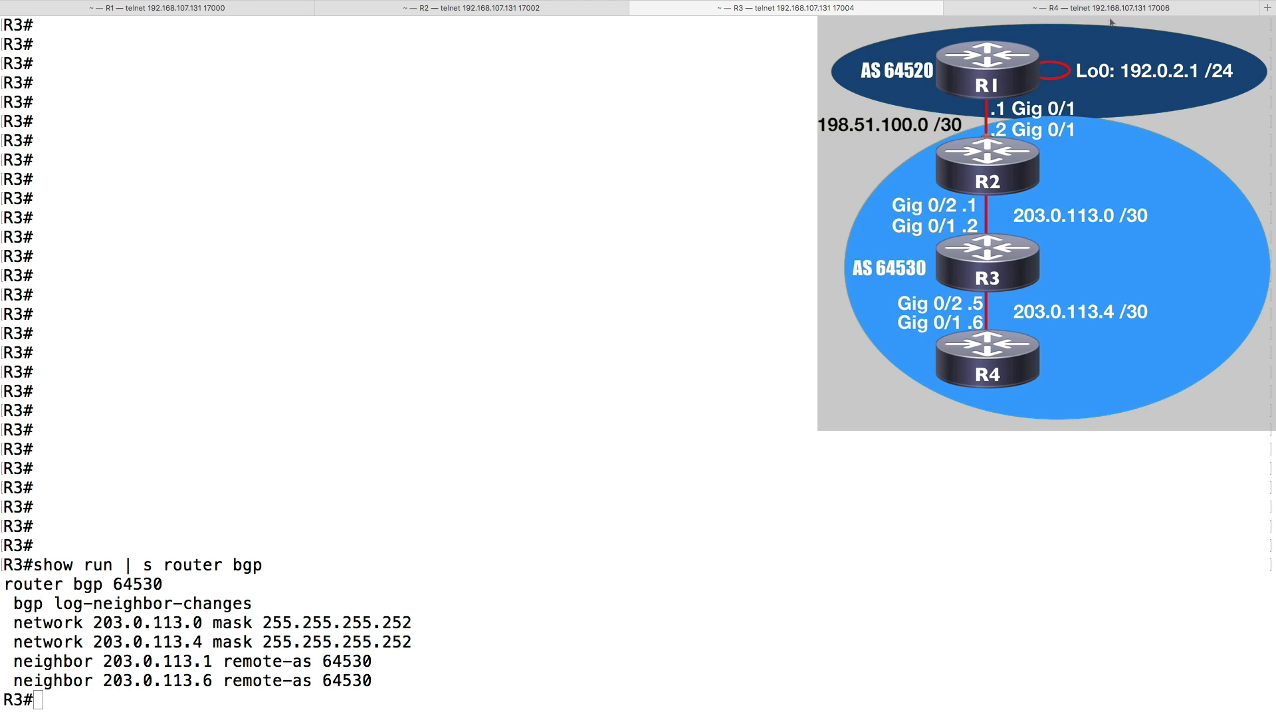
Switch to R4 and run 'show run | s router bgp' to show network 203.0.113.4 and neighbor 203.0.113.5.
click(1107, 6)
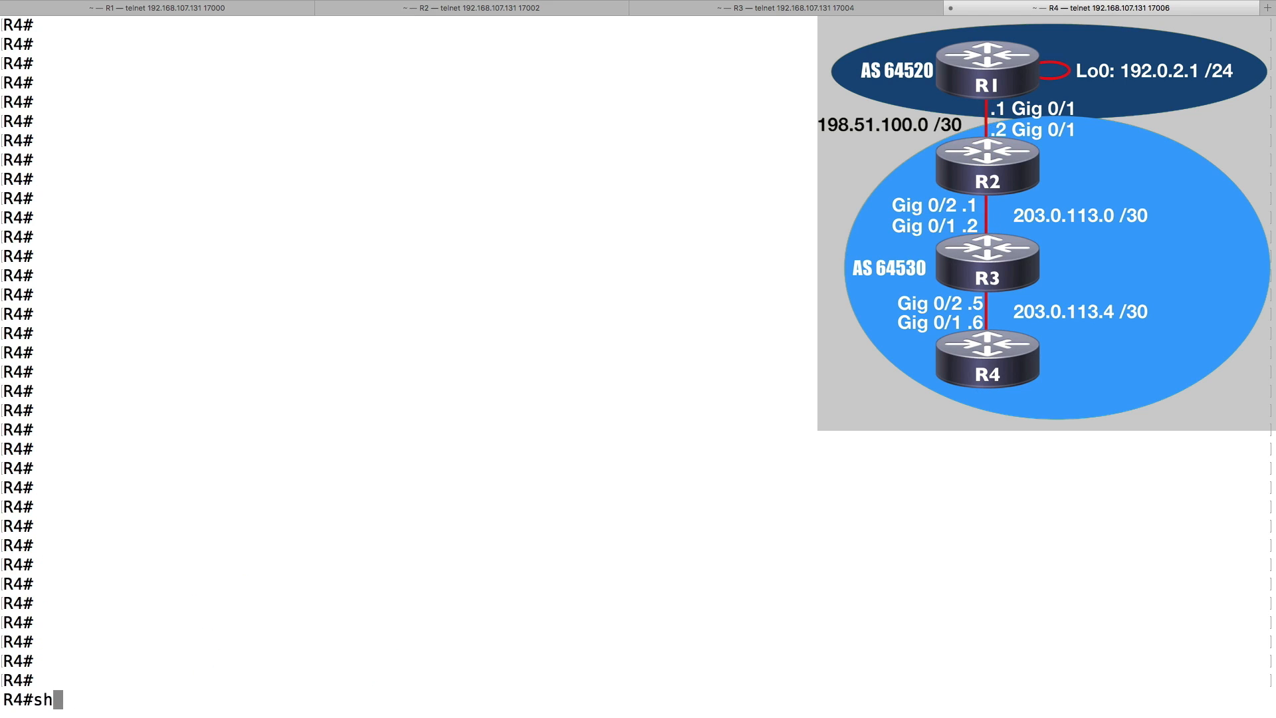
text(ow run)
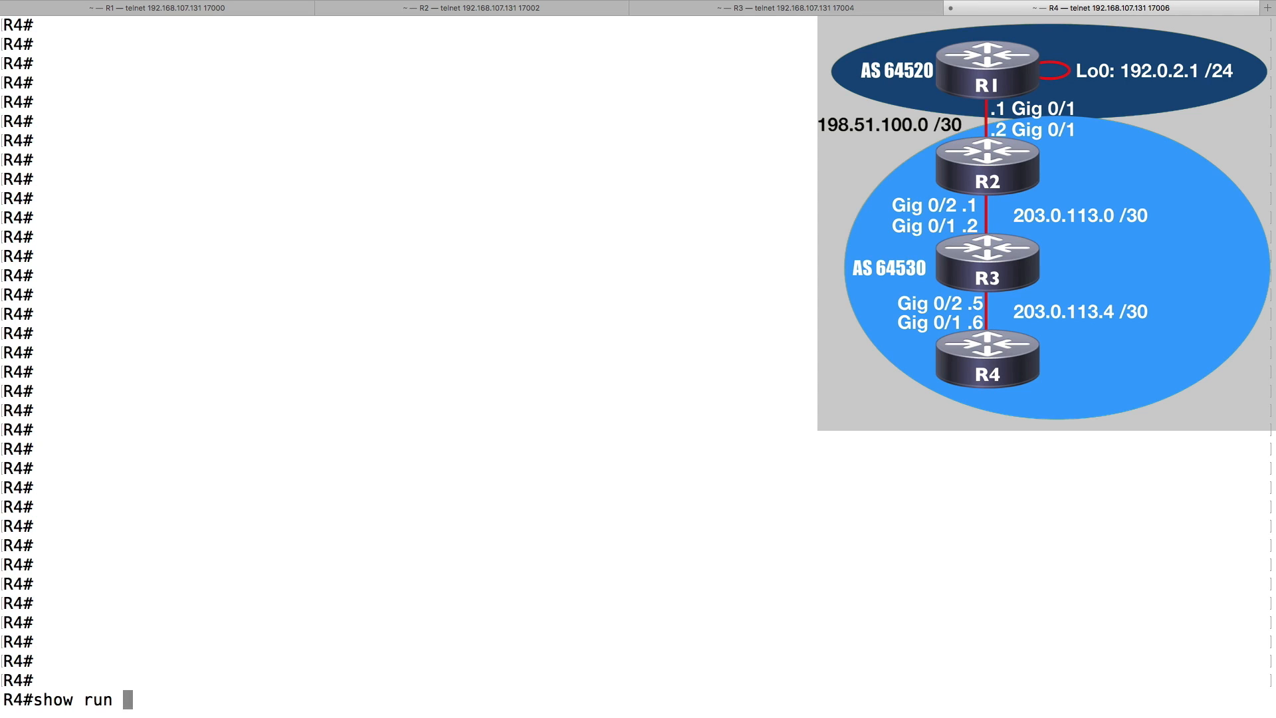
text(| s router bgp)
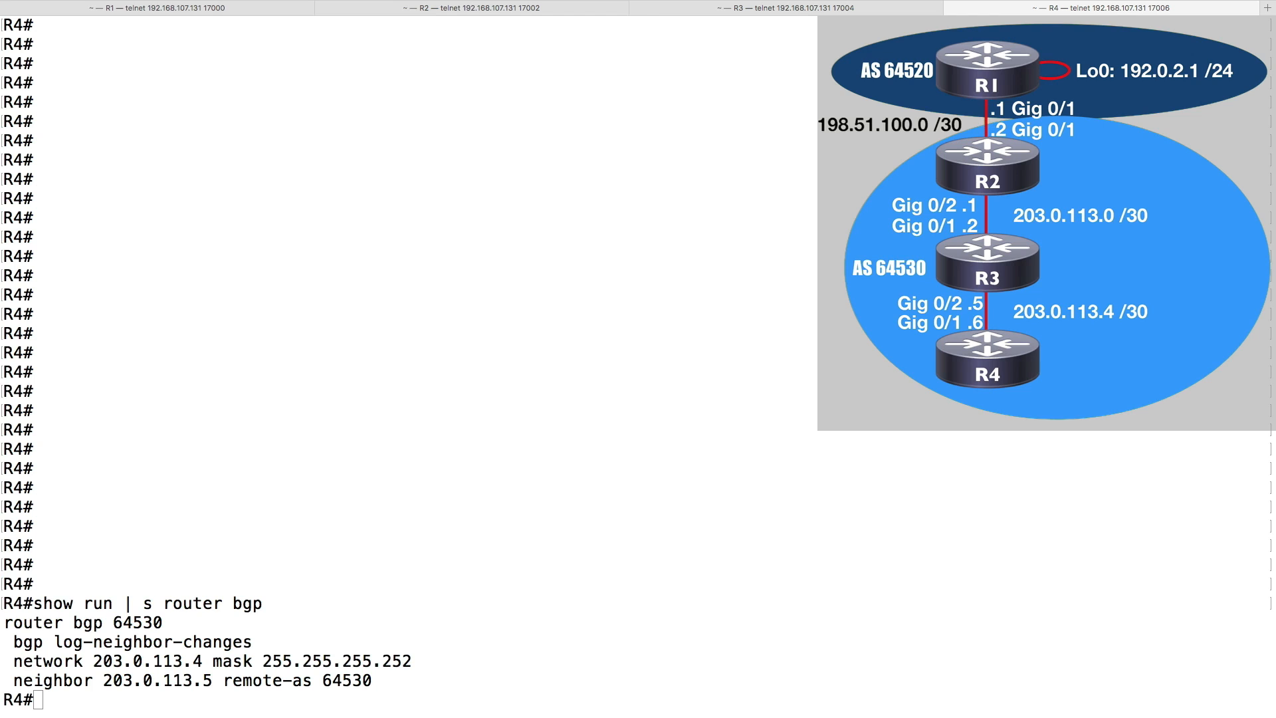
mouse_move(802, 101)
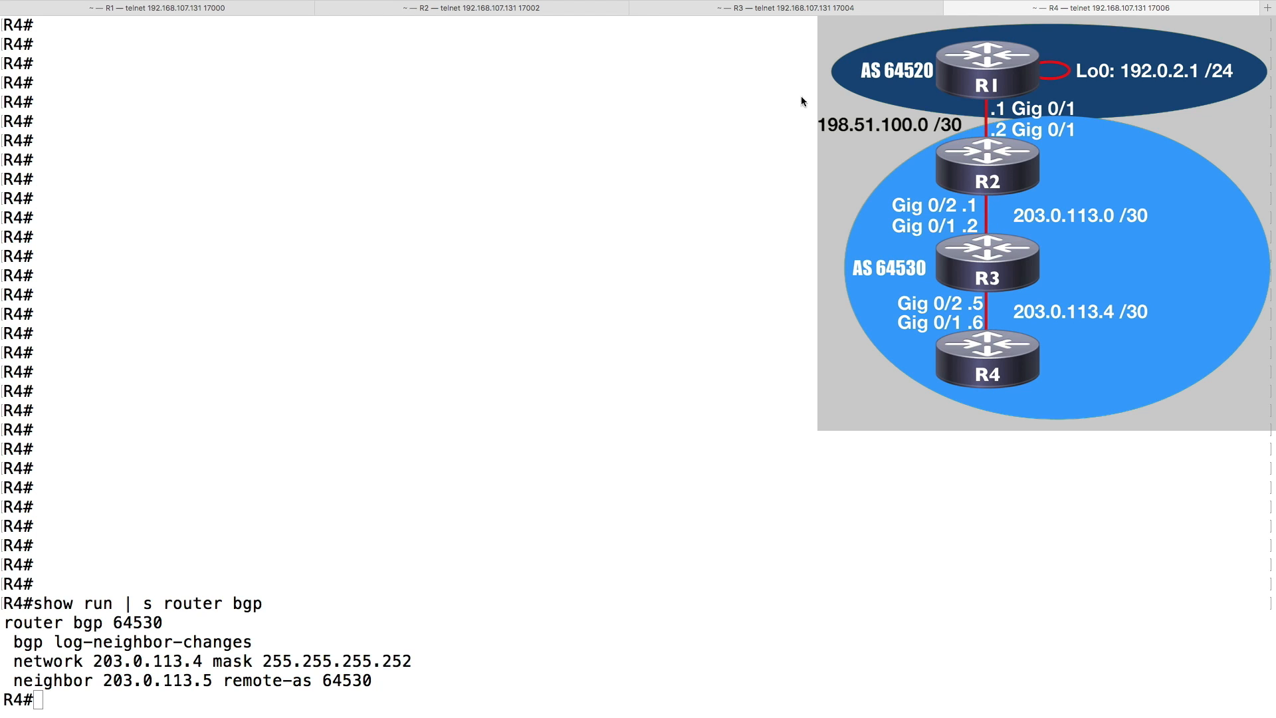
Return to R2 and run 'show ip bgp' to list its BGP table including 192.0.2.0.
click(471, 8)
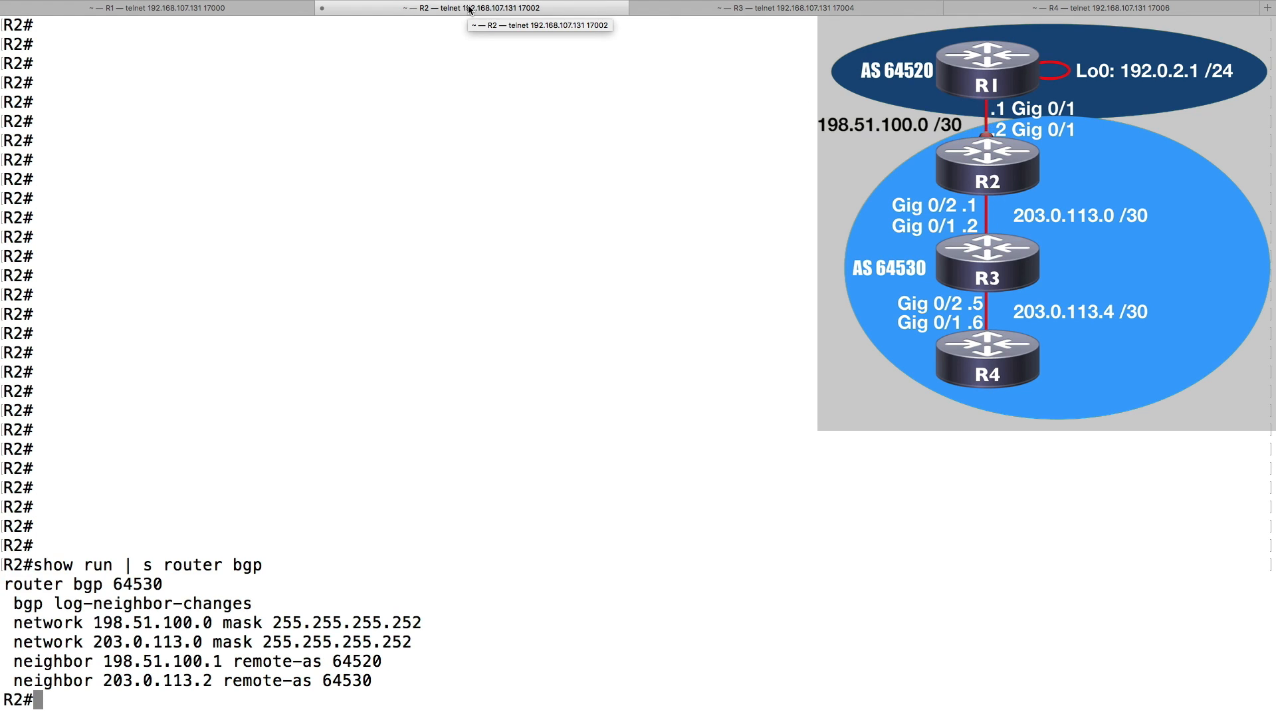
text(show ip bgp)
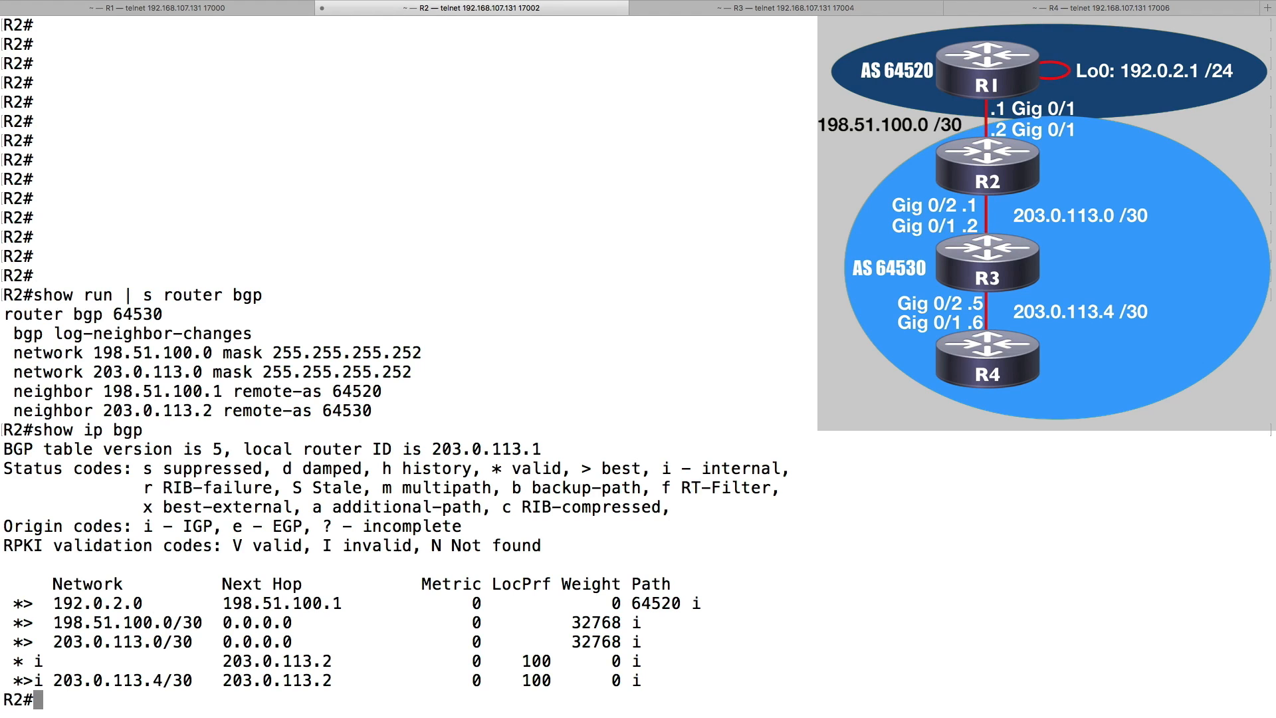
mouse_move(473, 12)
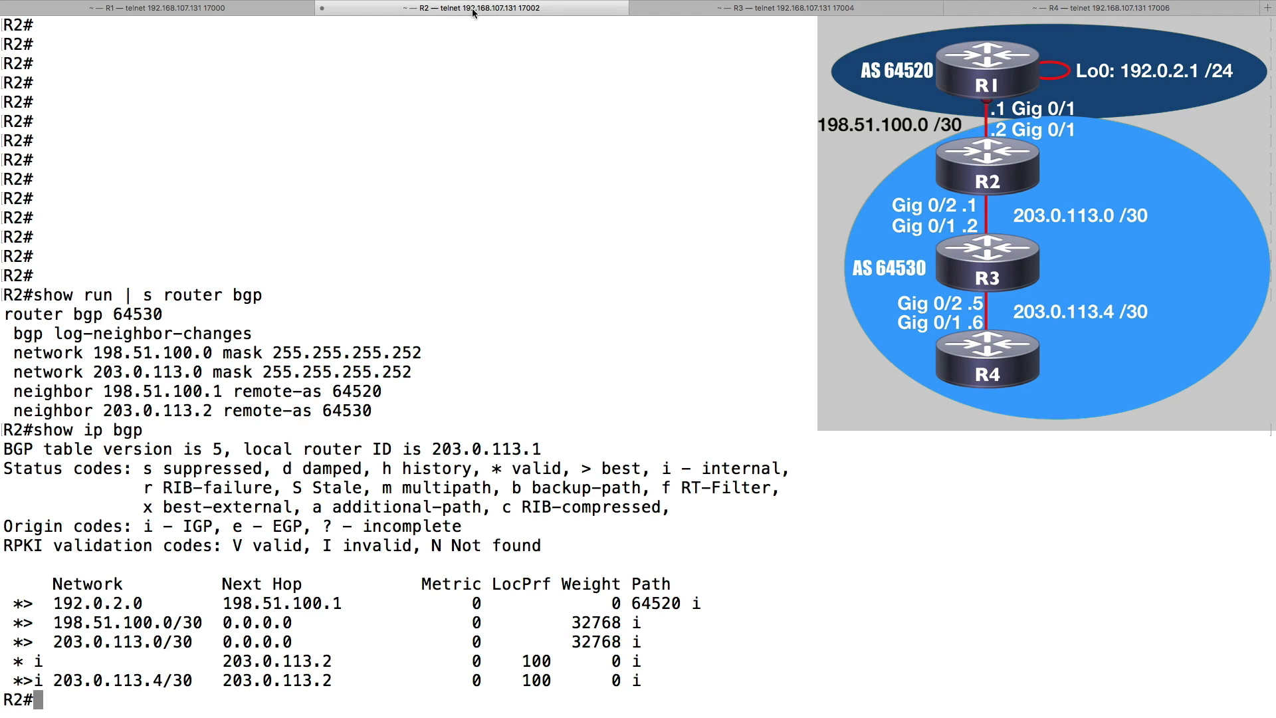
Switch to R3 and enter 'show ip bgp' before moving on to R4.
click(776, 7)
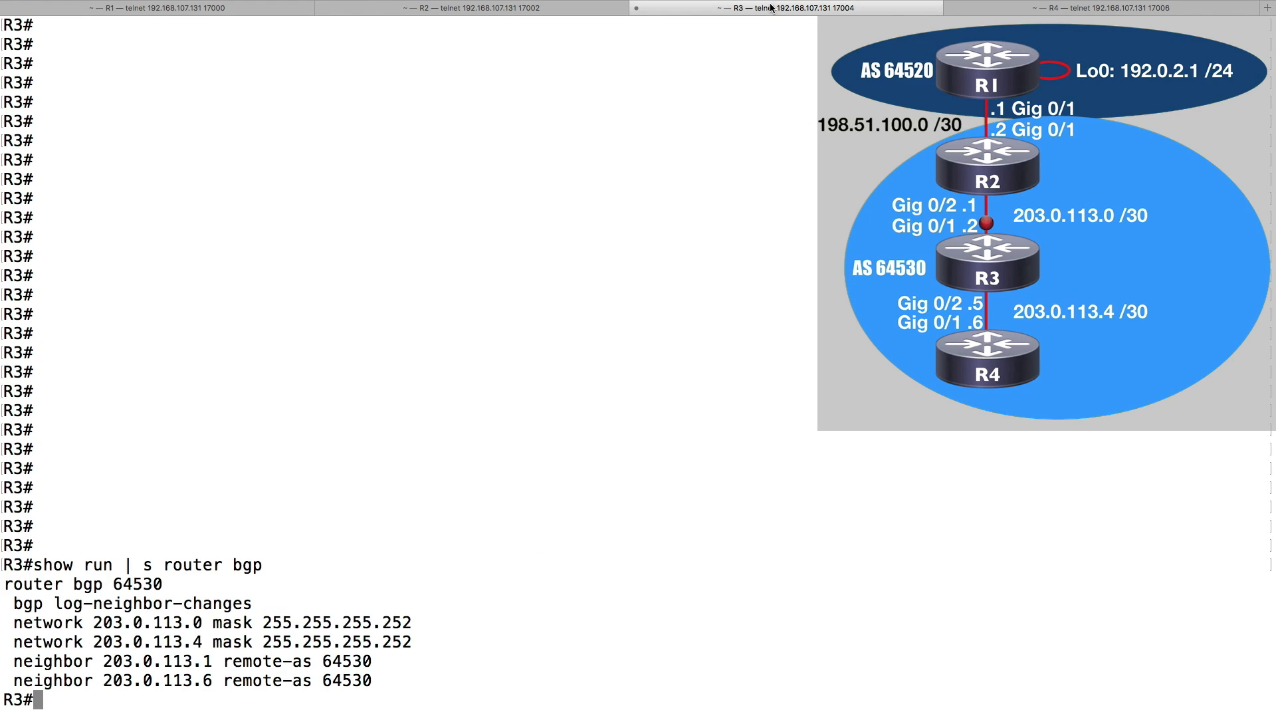
text(show ip bg)
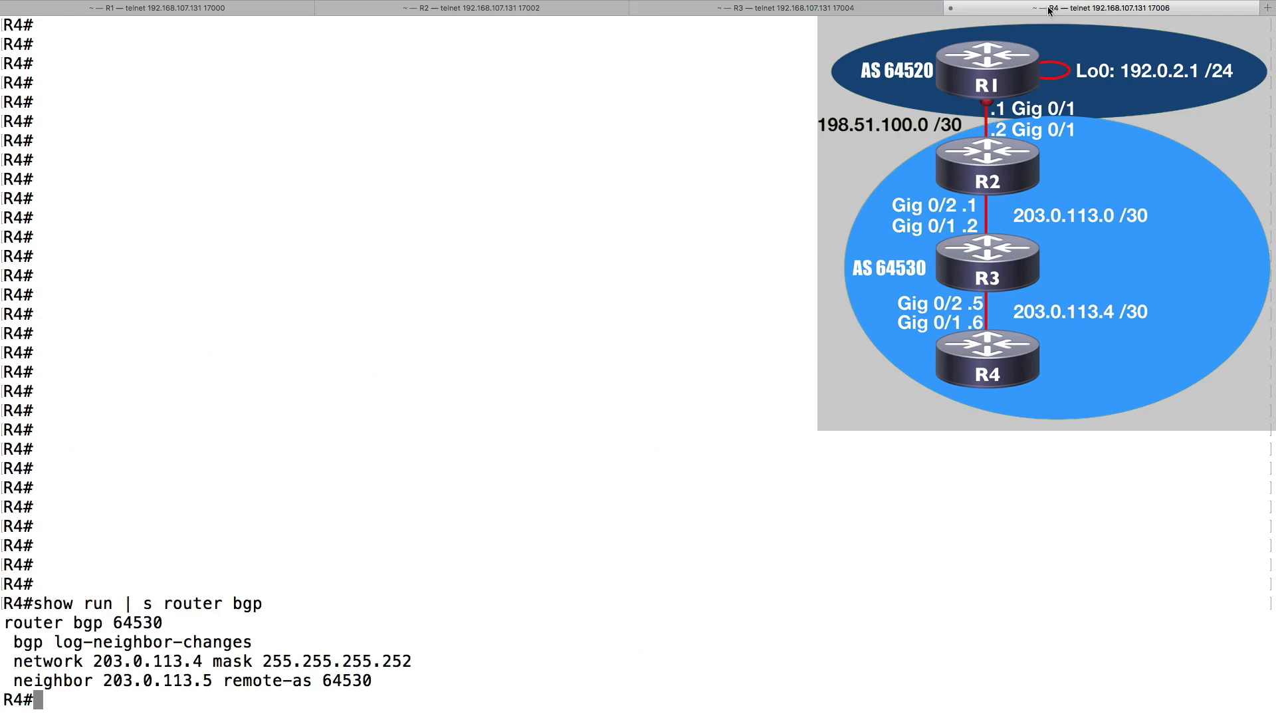
Run 'show ip bgp' on R4 to list its table with only the 203.0.113.x subnets.
text(show ip bgp)
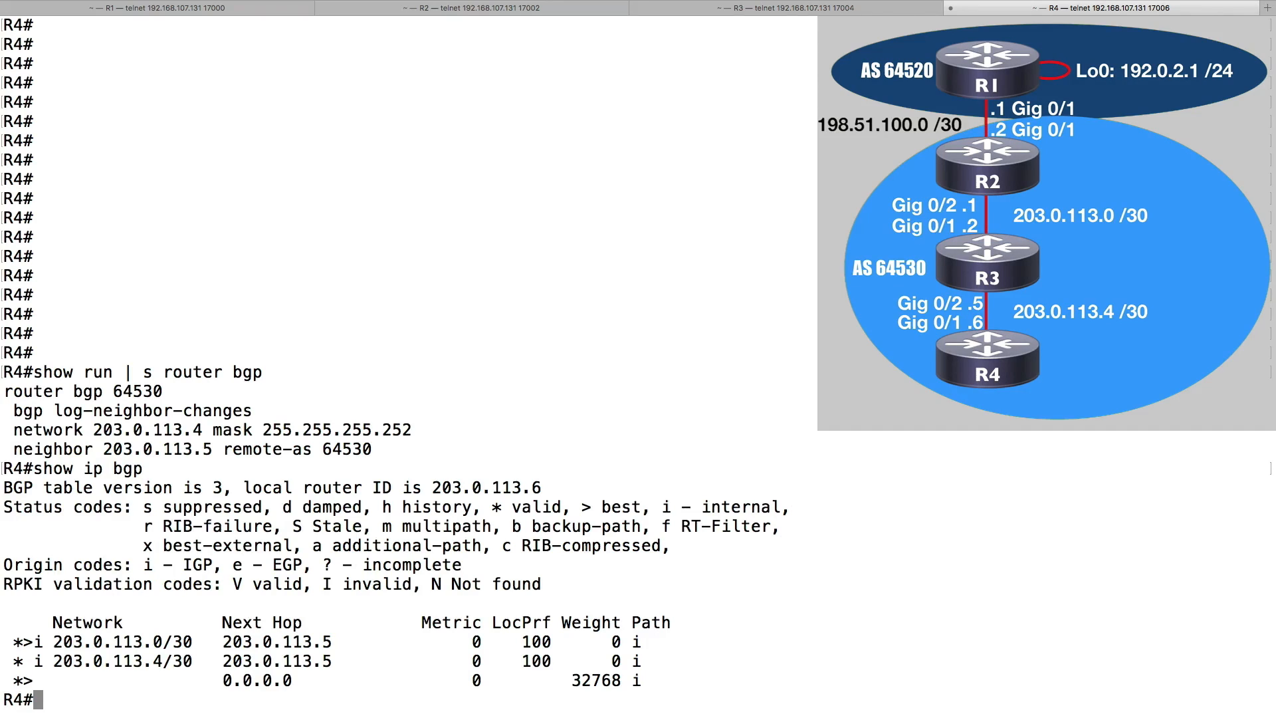
On R3, enter configuration mode and router bgp 64530.
click(795, 8)
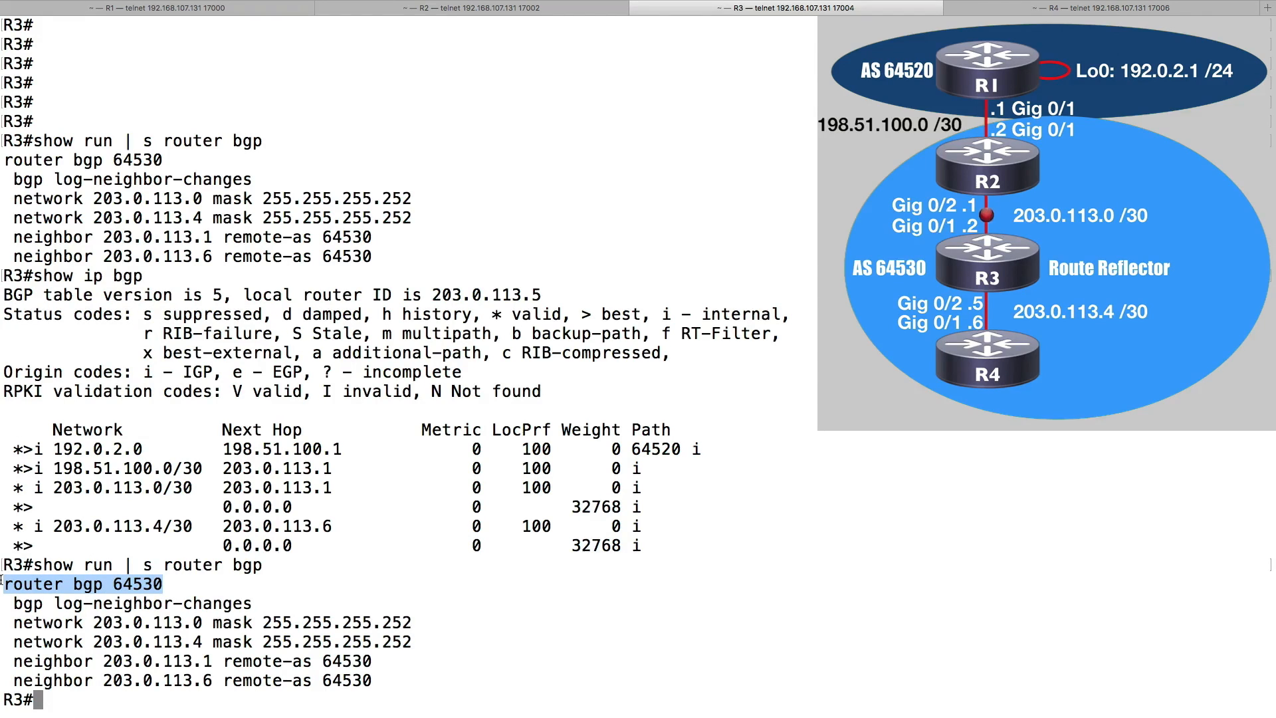
text(conf term)
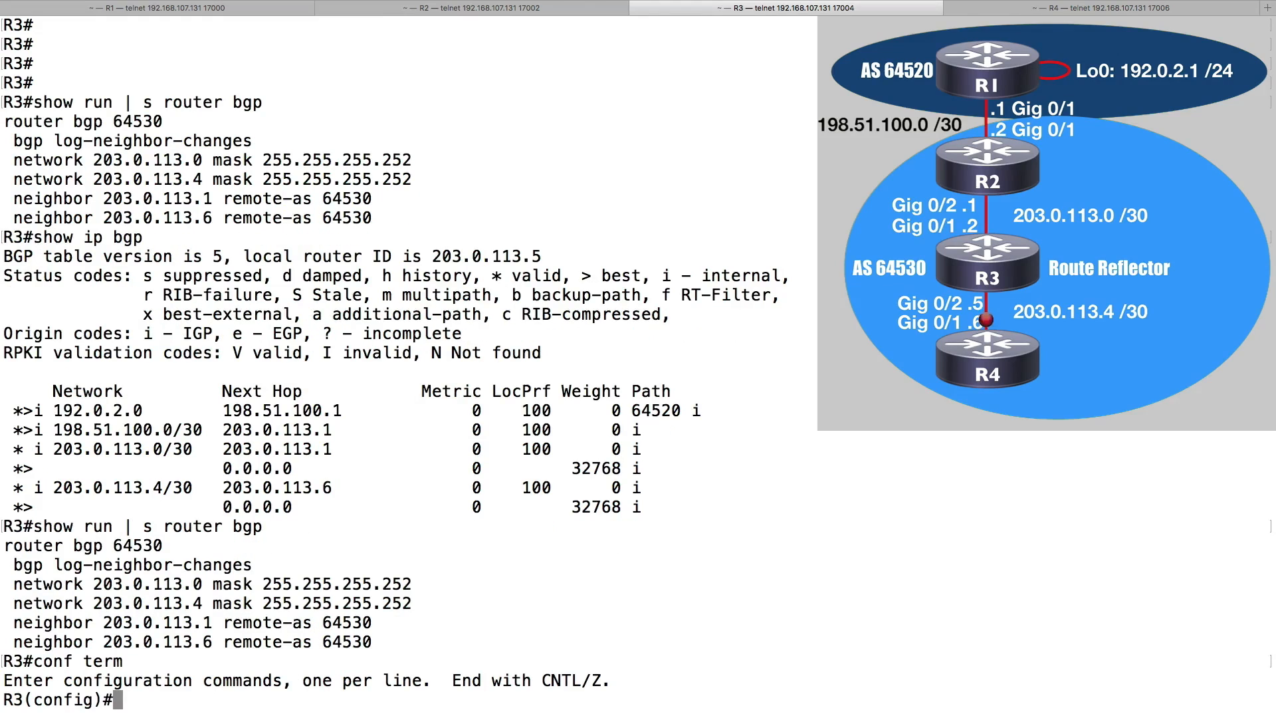
text(router bgp 64530)
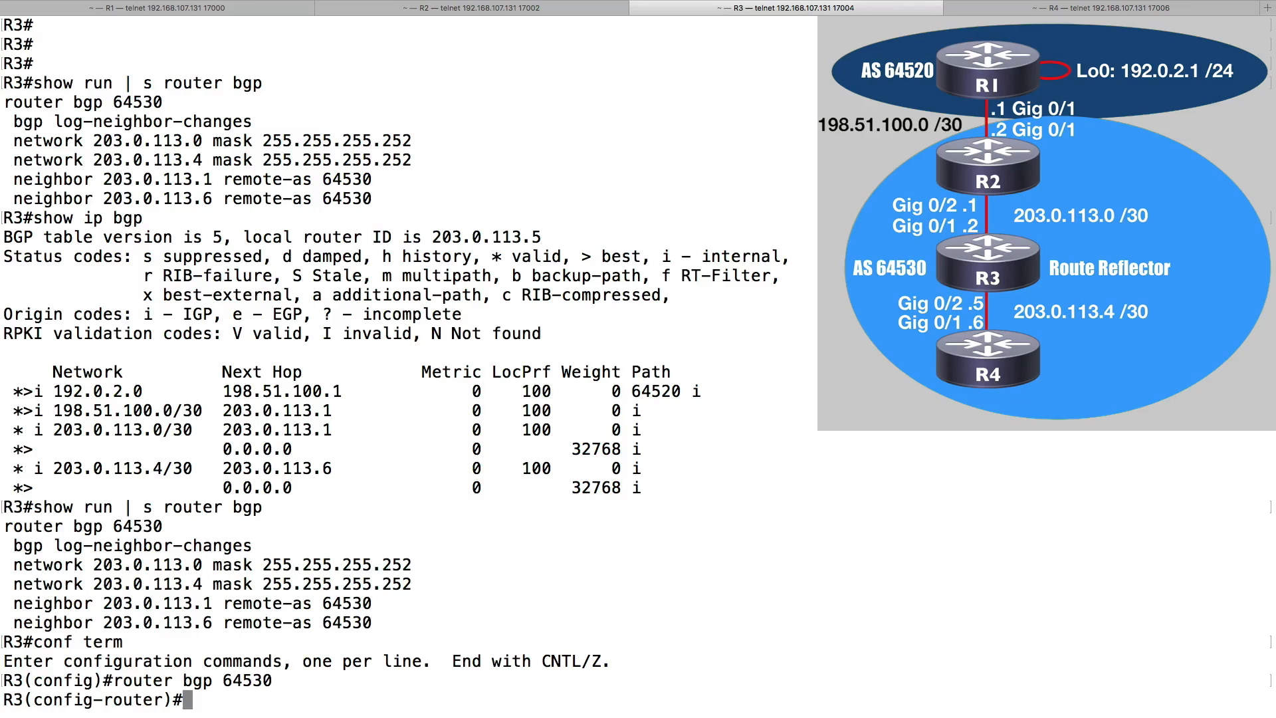
Make neighbors 203.0.113.1 and 203.0.113.6 route-reflector clients.
double_click(153, 604)
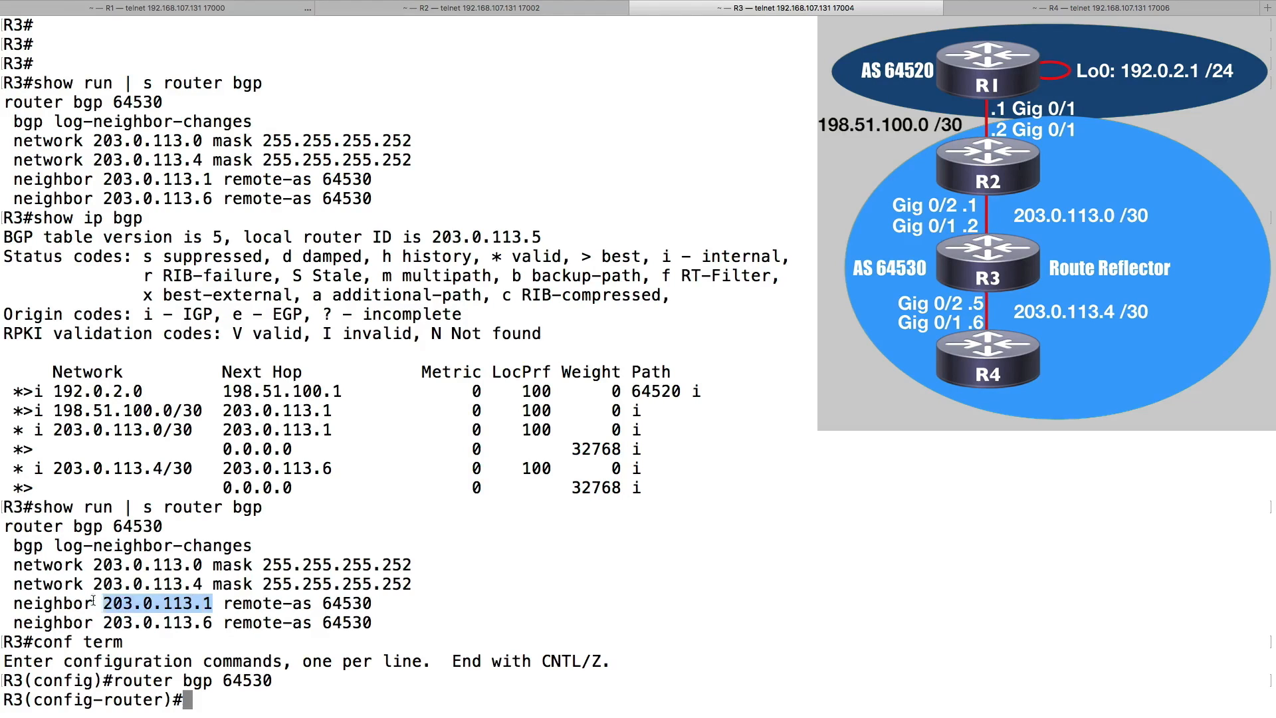
text(neighbor 203.0.113.1)
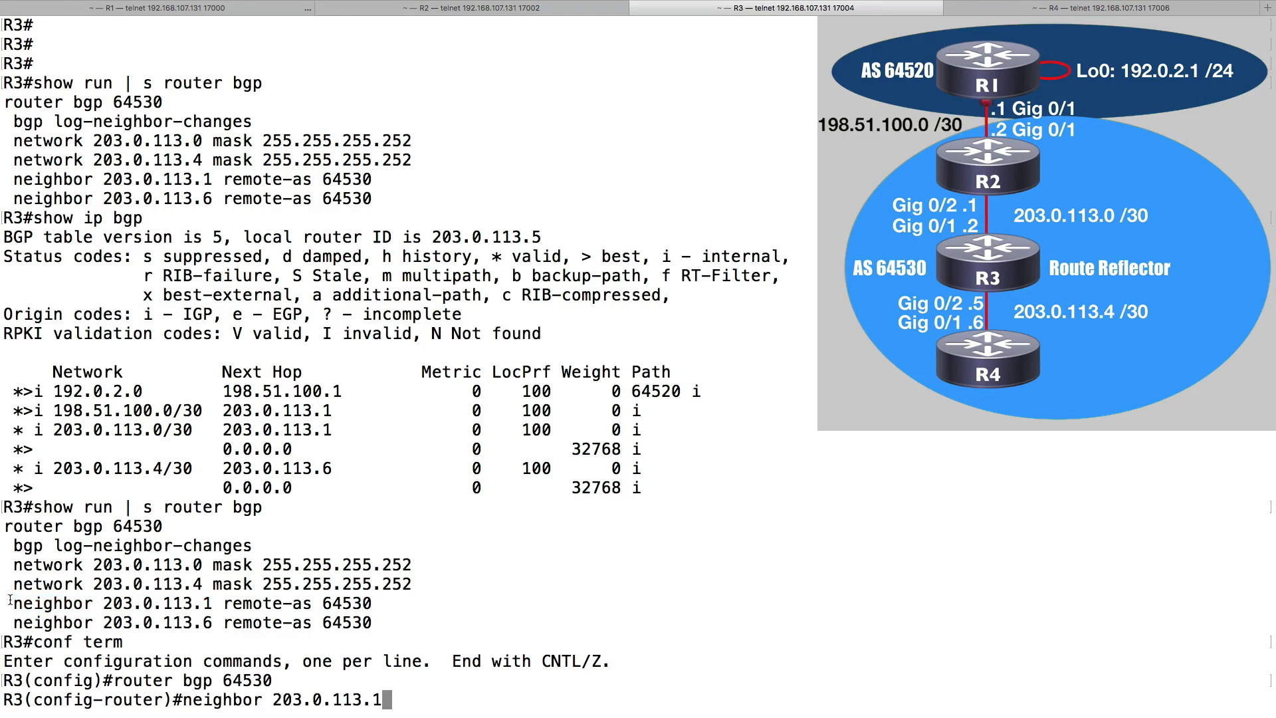
text(route)
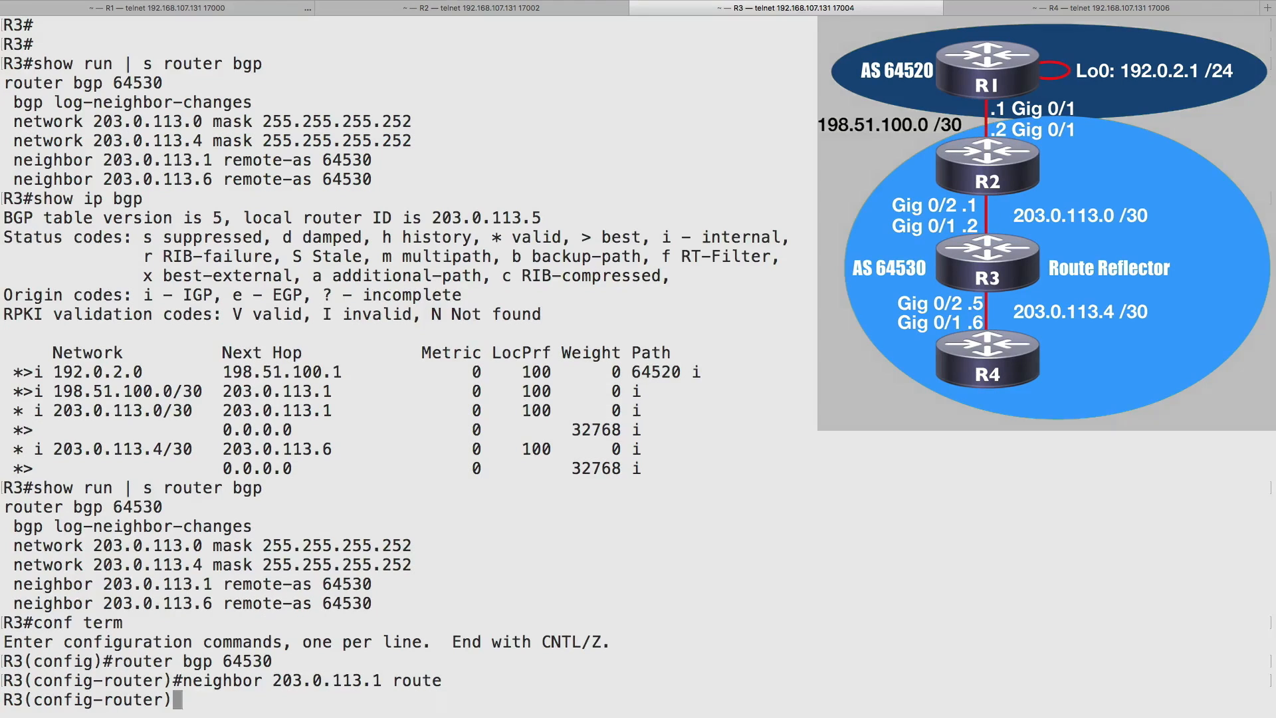
text(route-reflector-client)
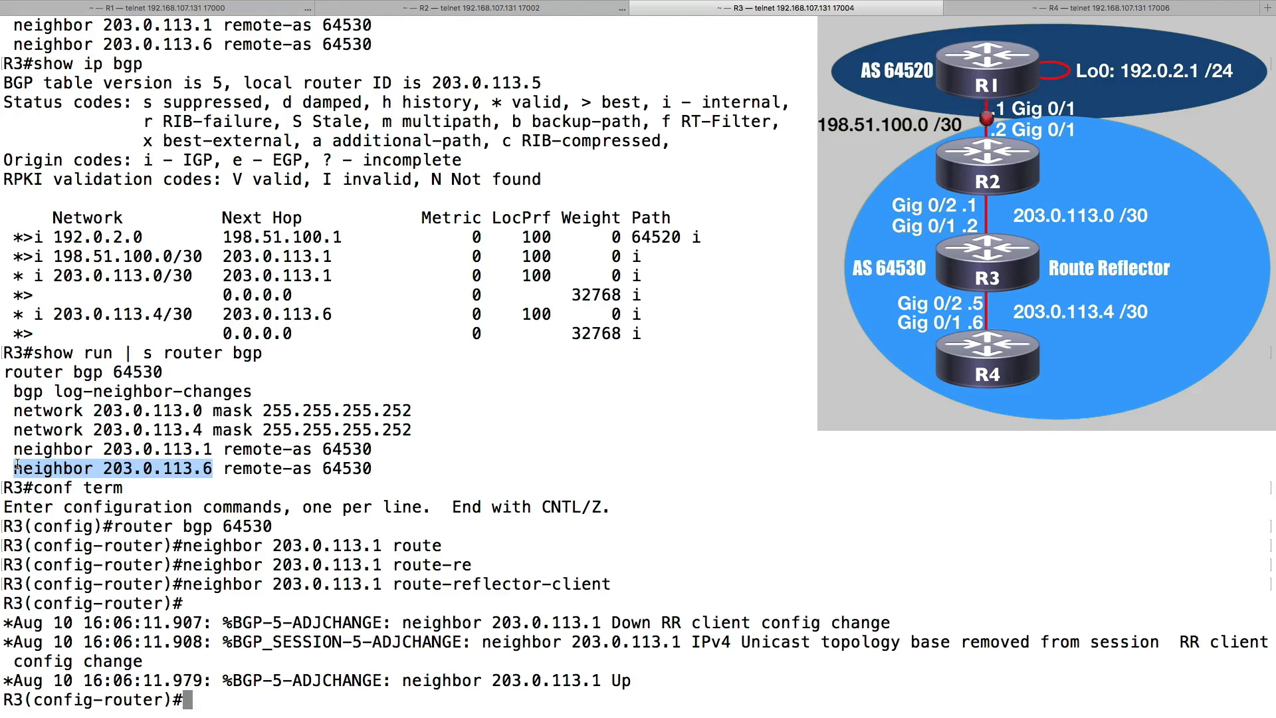
text(neighbor 203.0.113.6)
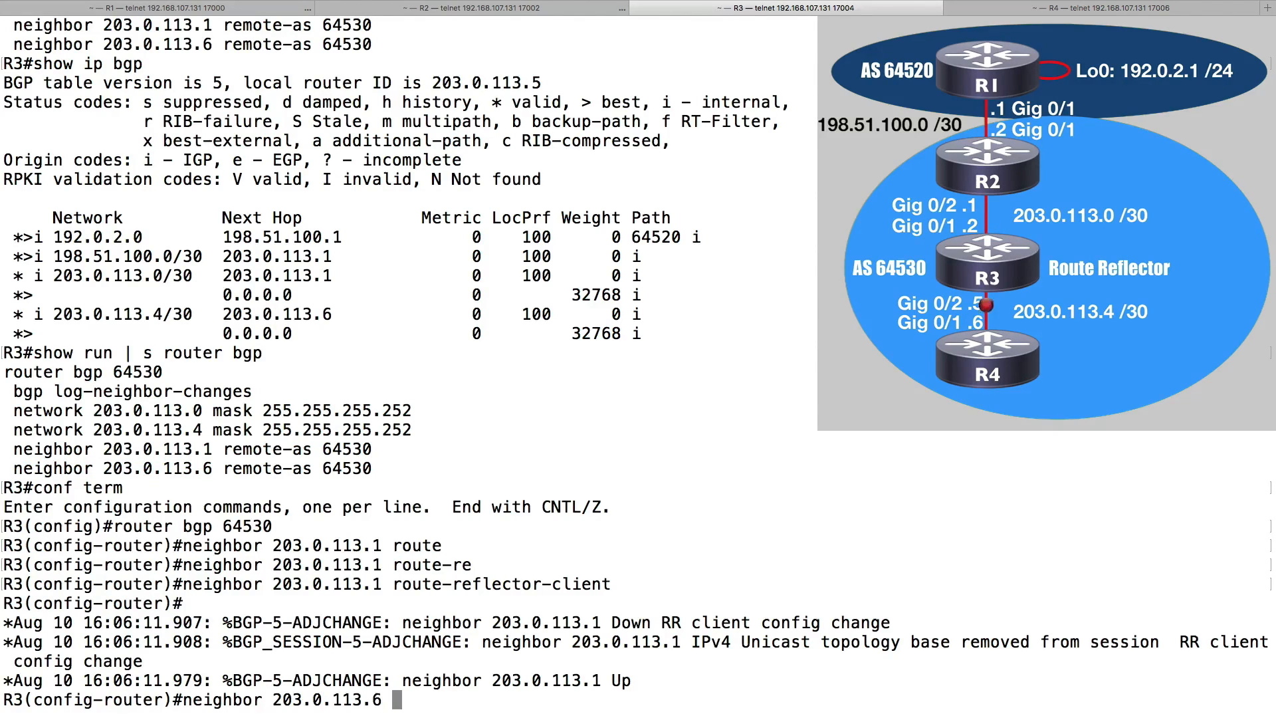
text(route-reflector-client)
text(end)
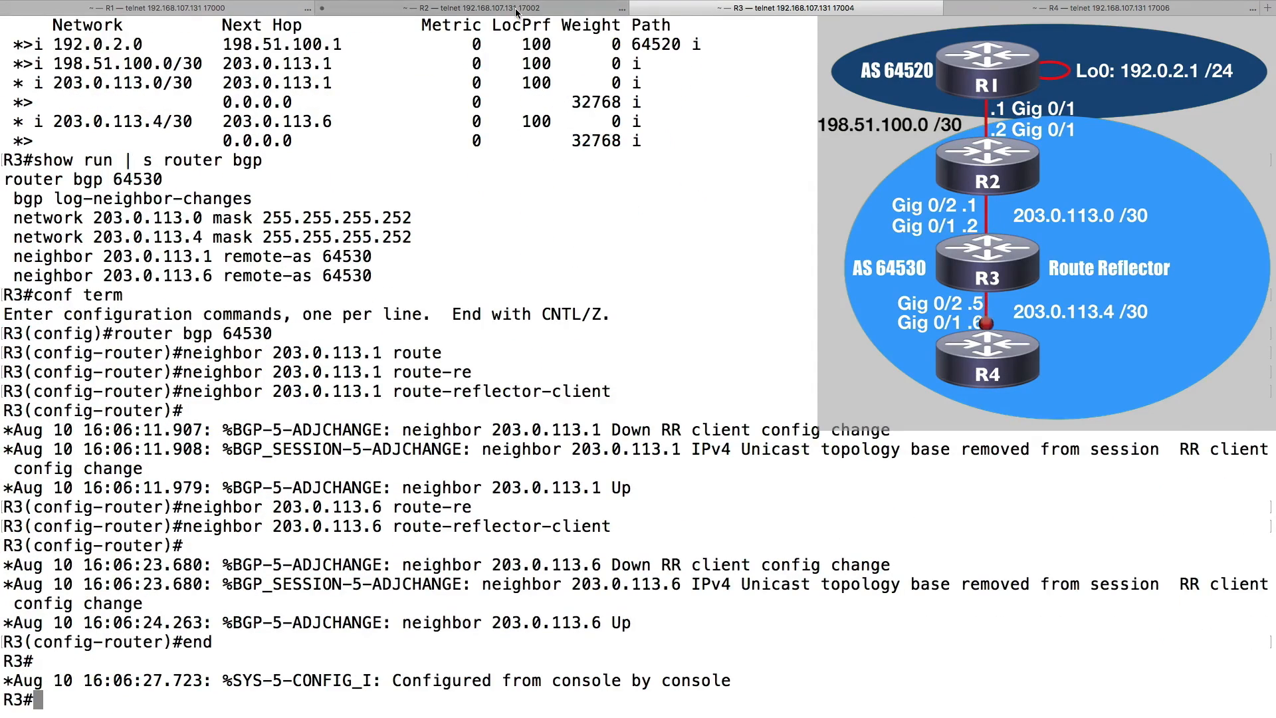
Run 'clear ip bgp *' on R2 and R3, then move to the R4 session.
click(469, 7)
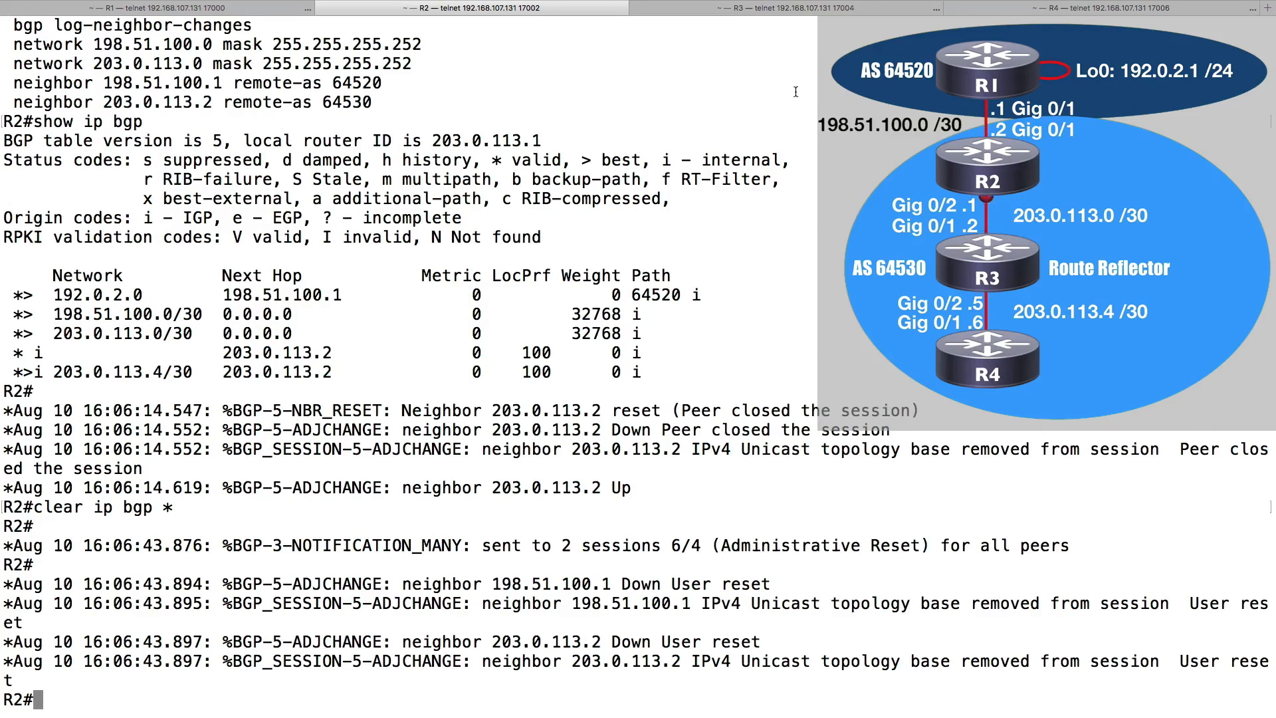
click(767, 7)
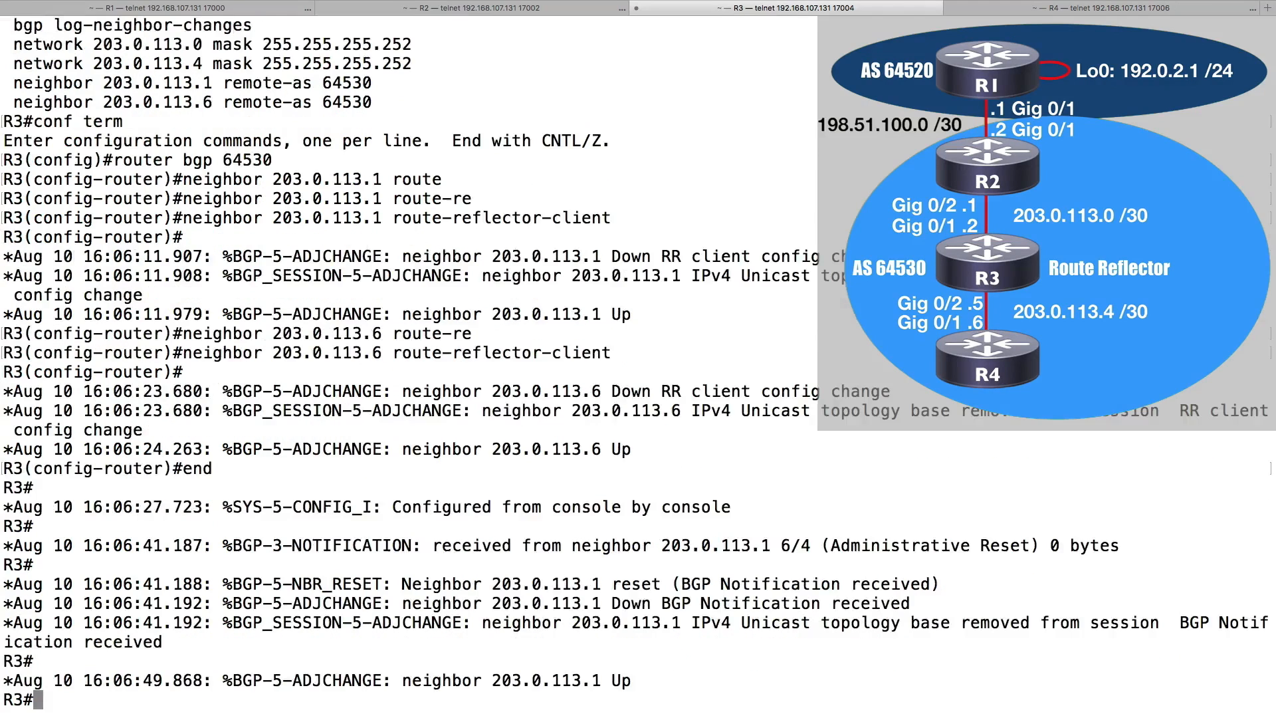
text(clear ip bgp *)
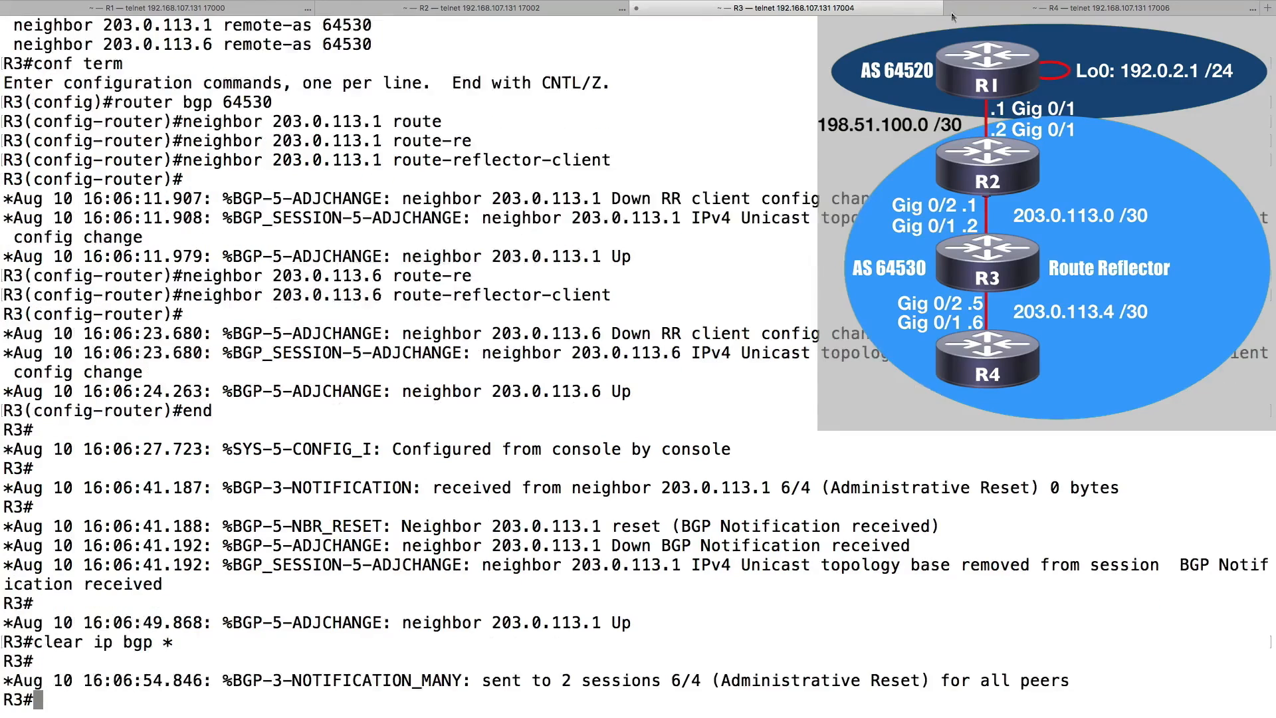
click(1114, 6)
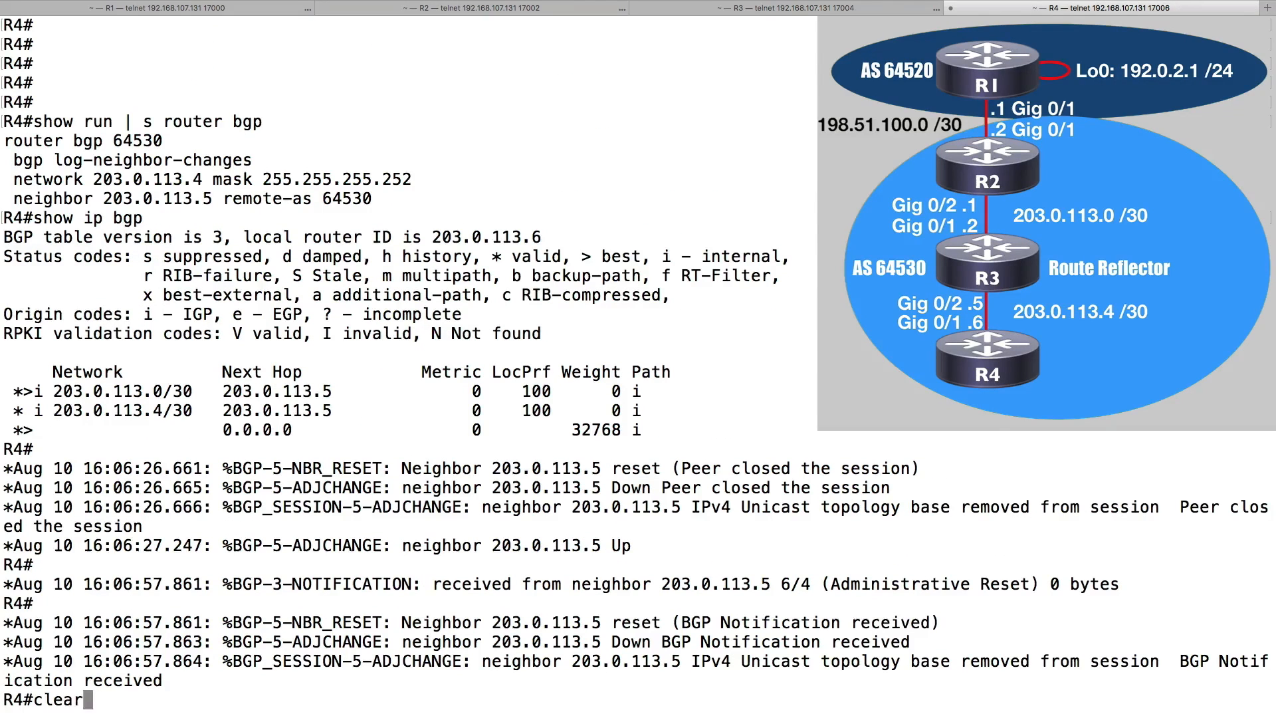
Run 'clear ip bgp *' on R4 to reset all its BGP sessions.
text(ip bgp *)
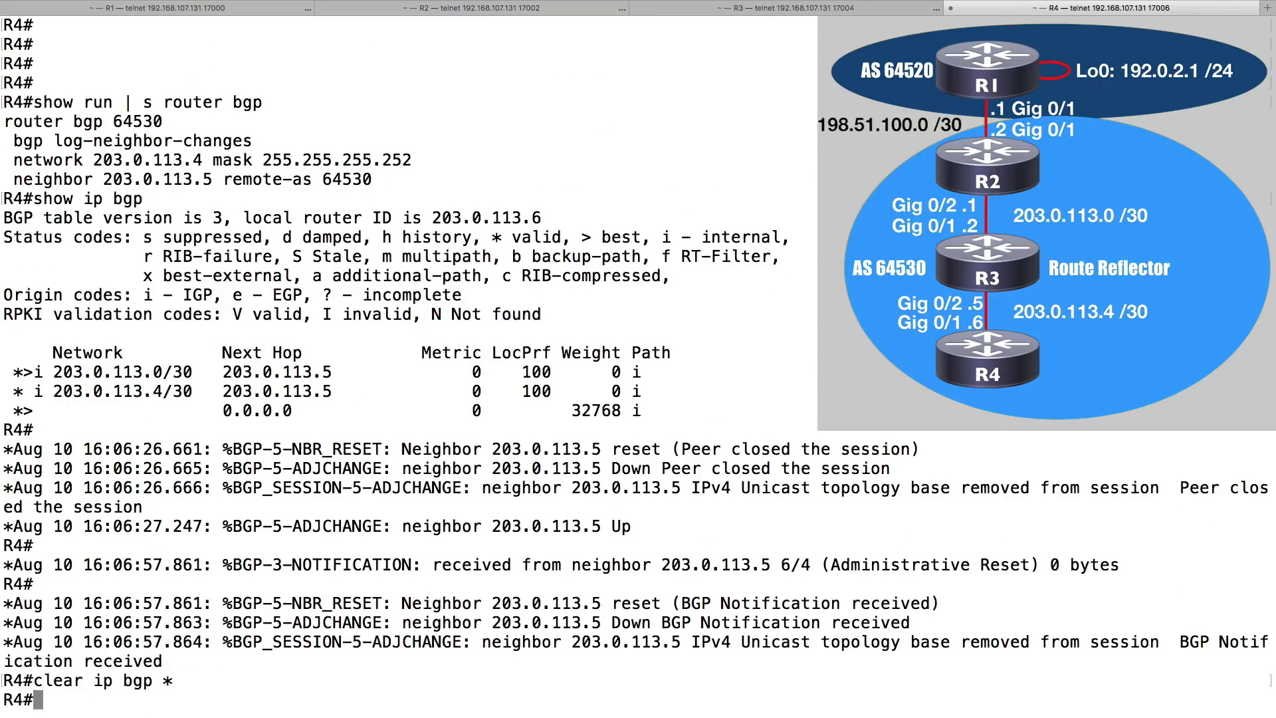
key(Return)
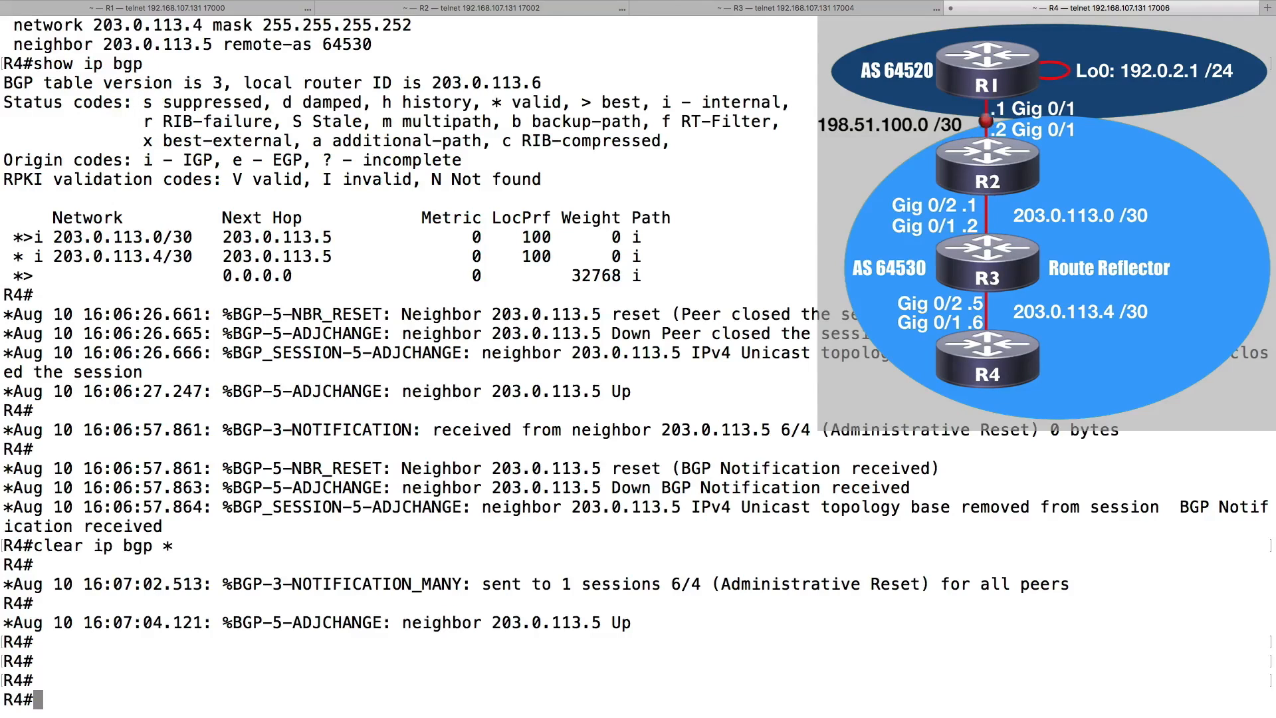
Run 'show ip bgp' on R4 again once neighbor 203.0.113.5 is back up.
text(show ip bgp)
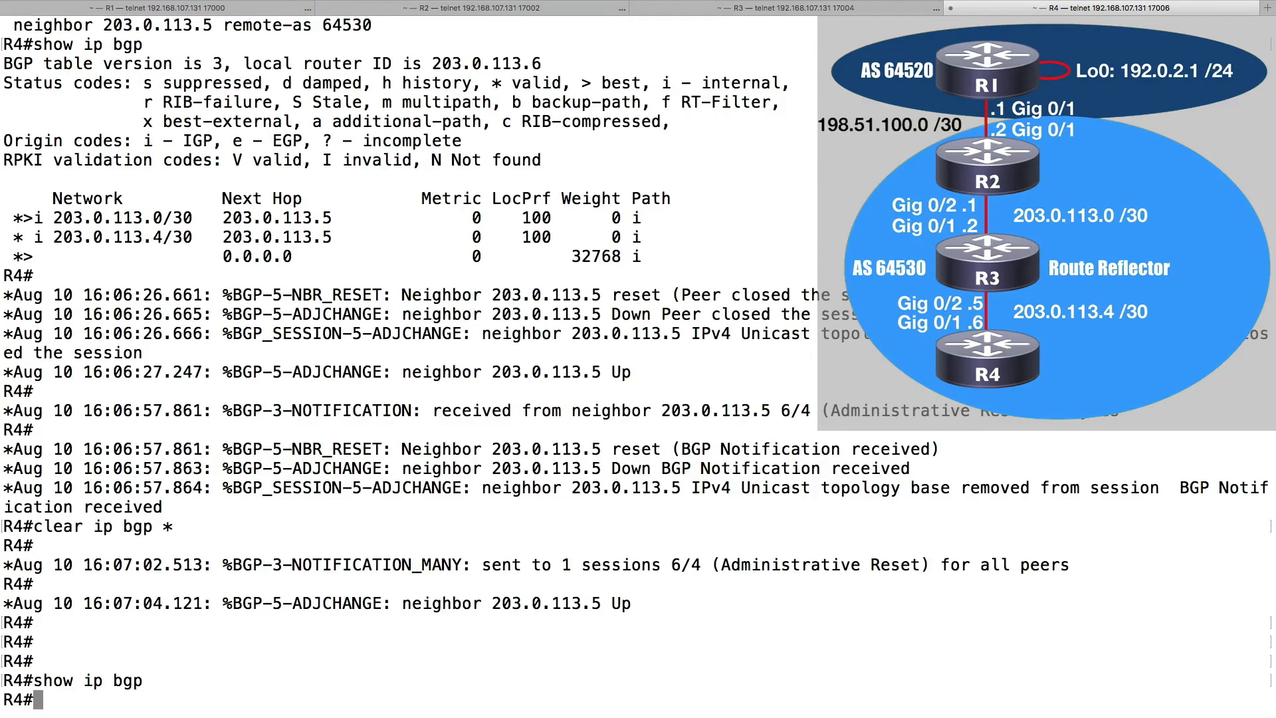
text(show ip bgp)
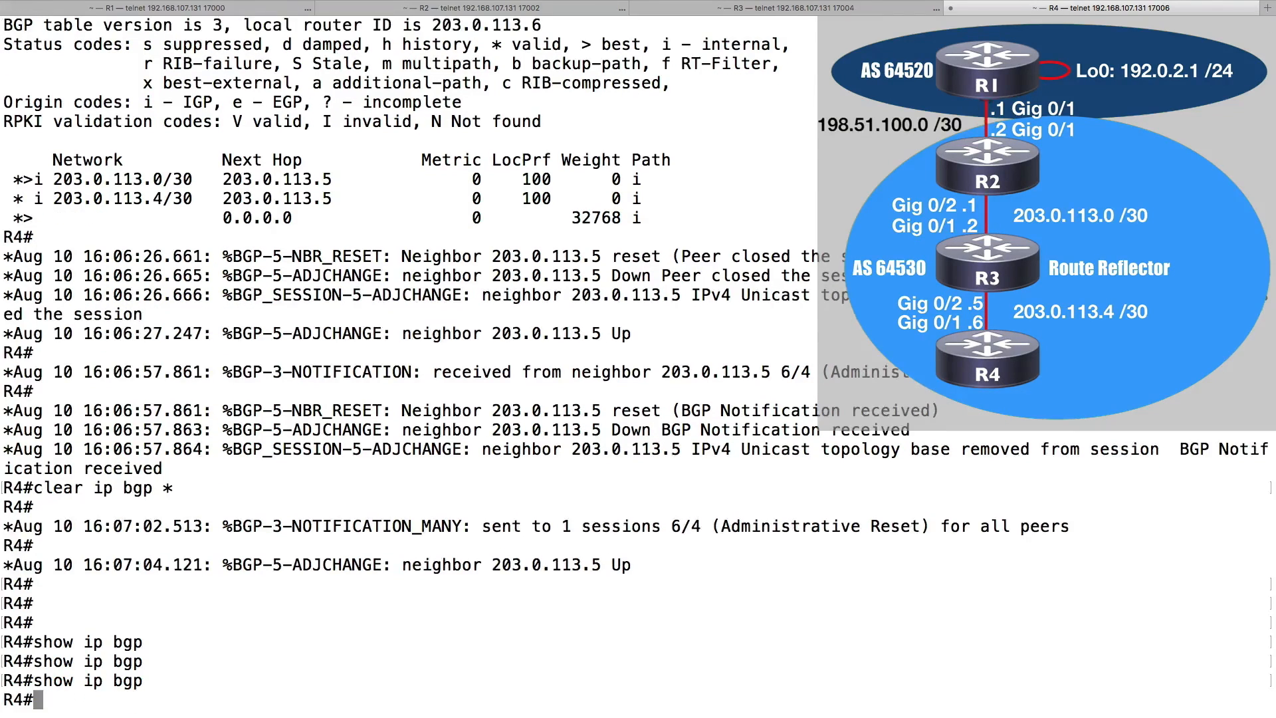
text(show ip bgp)
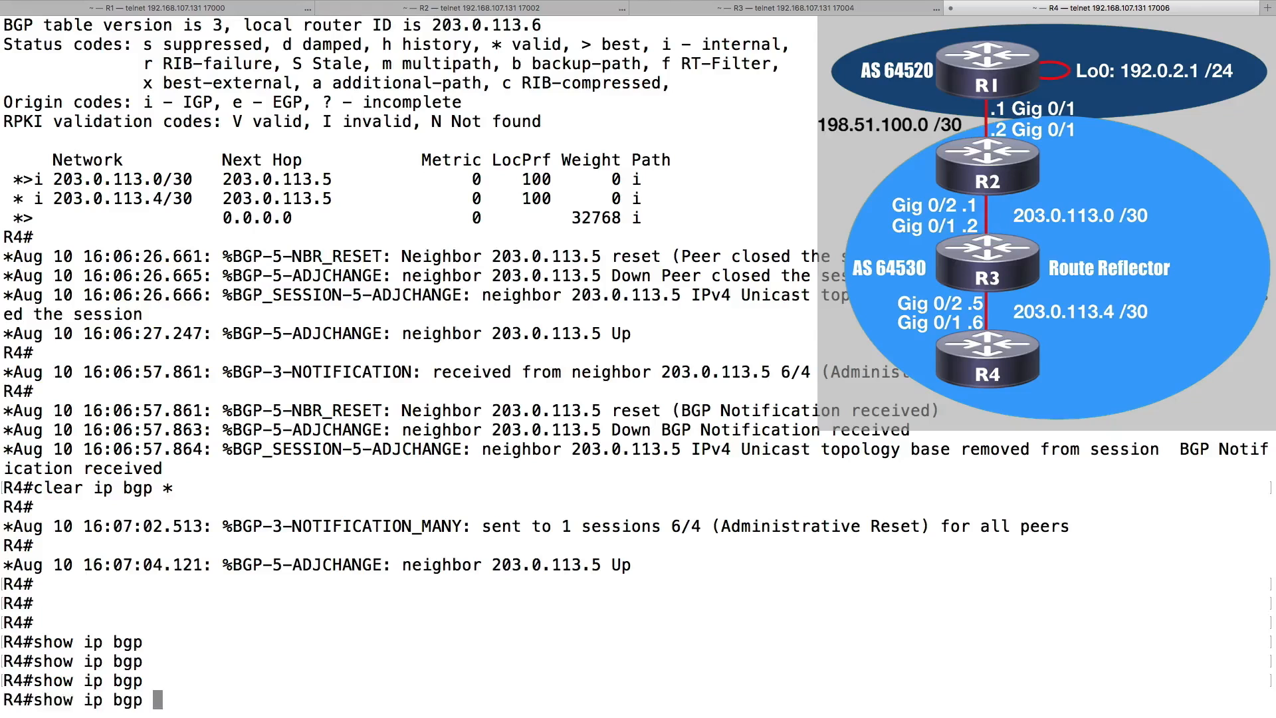